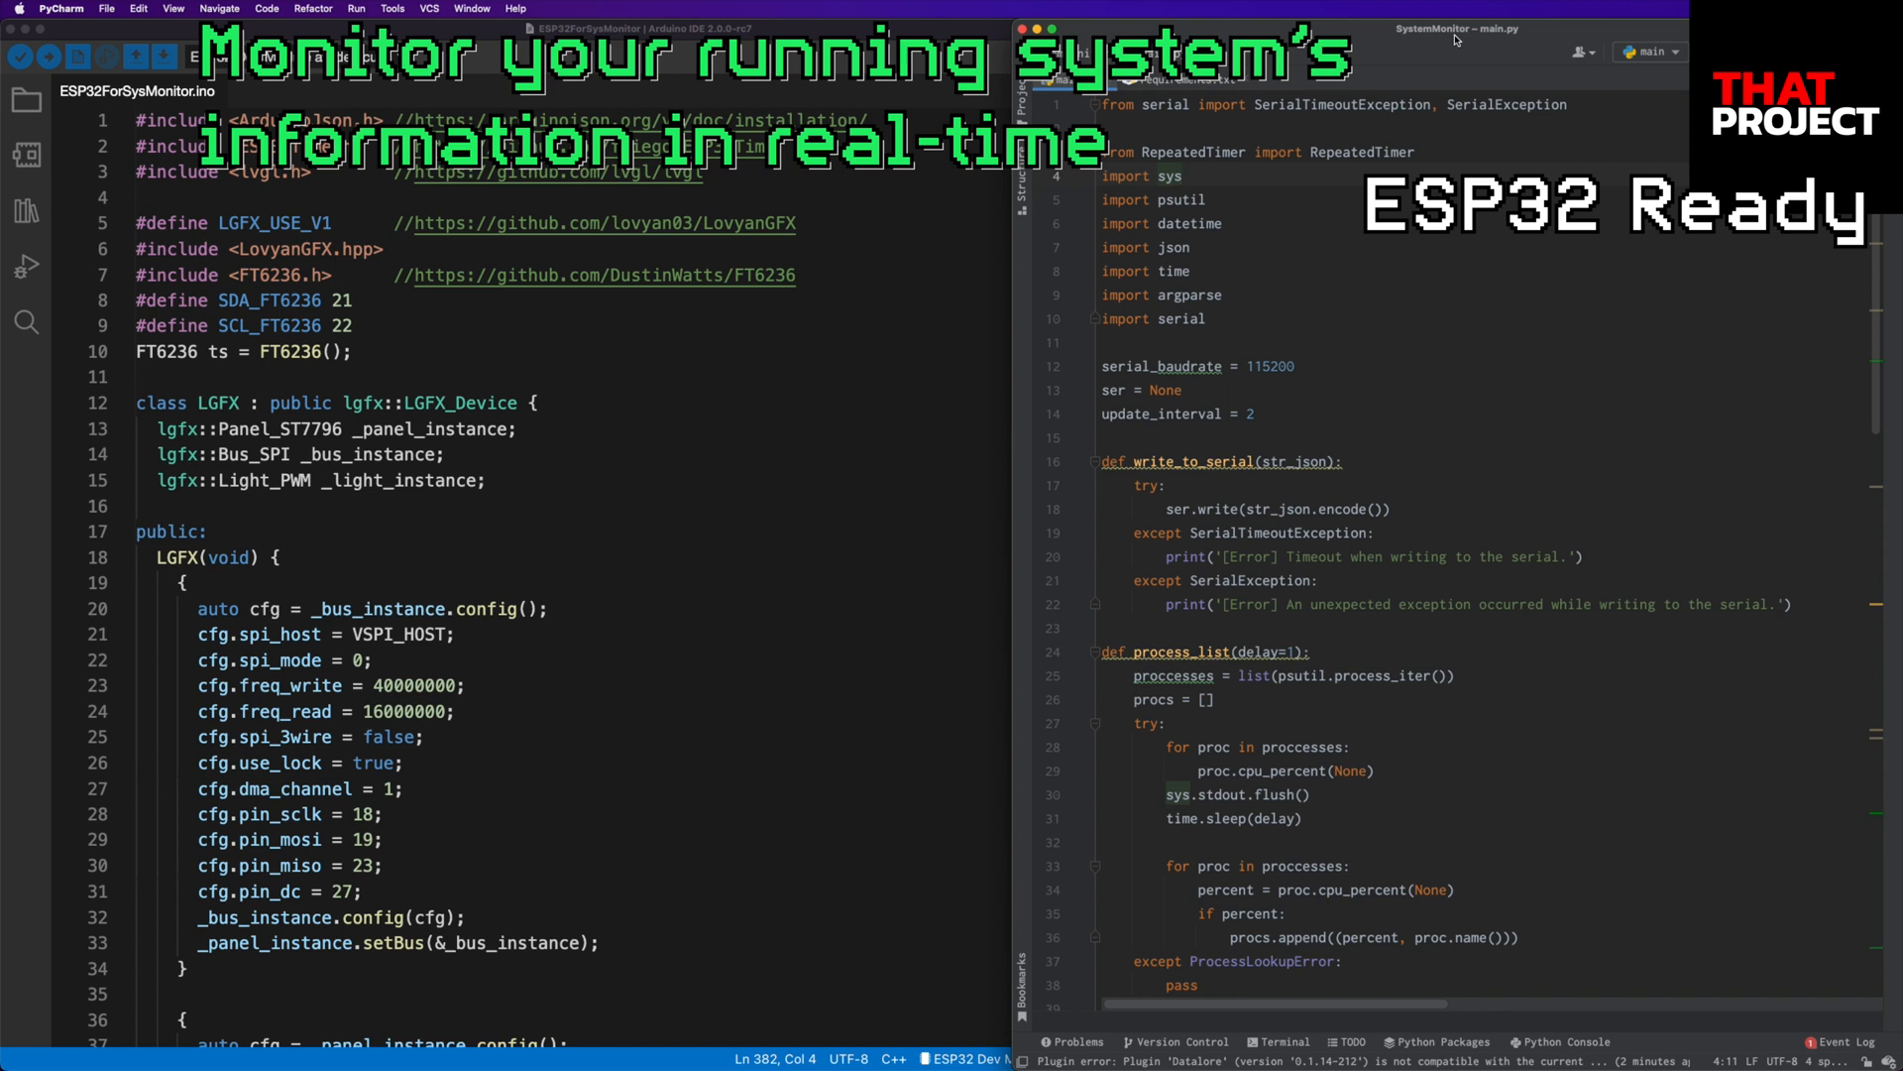
Scroll through lv_conf.h and select the LV_FONT_DEFAULT line set to Montserrat 16.
{"action": "scroll", "scroll_direction": "down", "scroll_amount": 3}
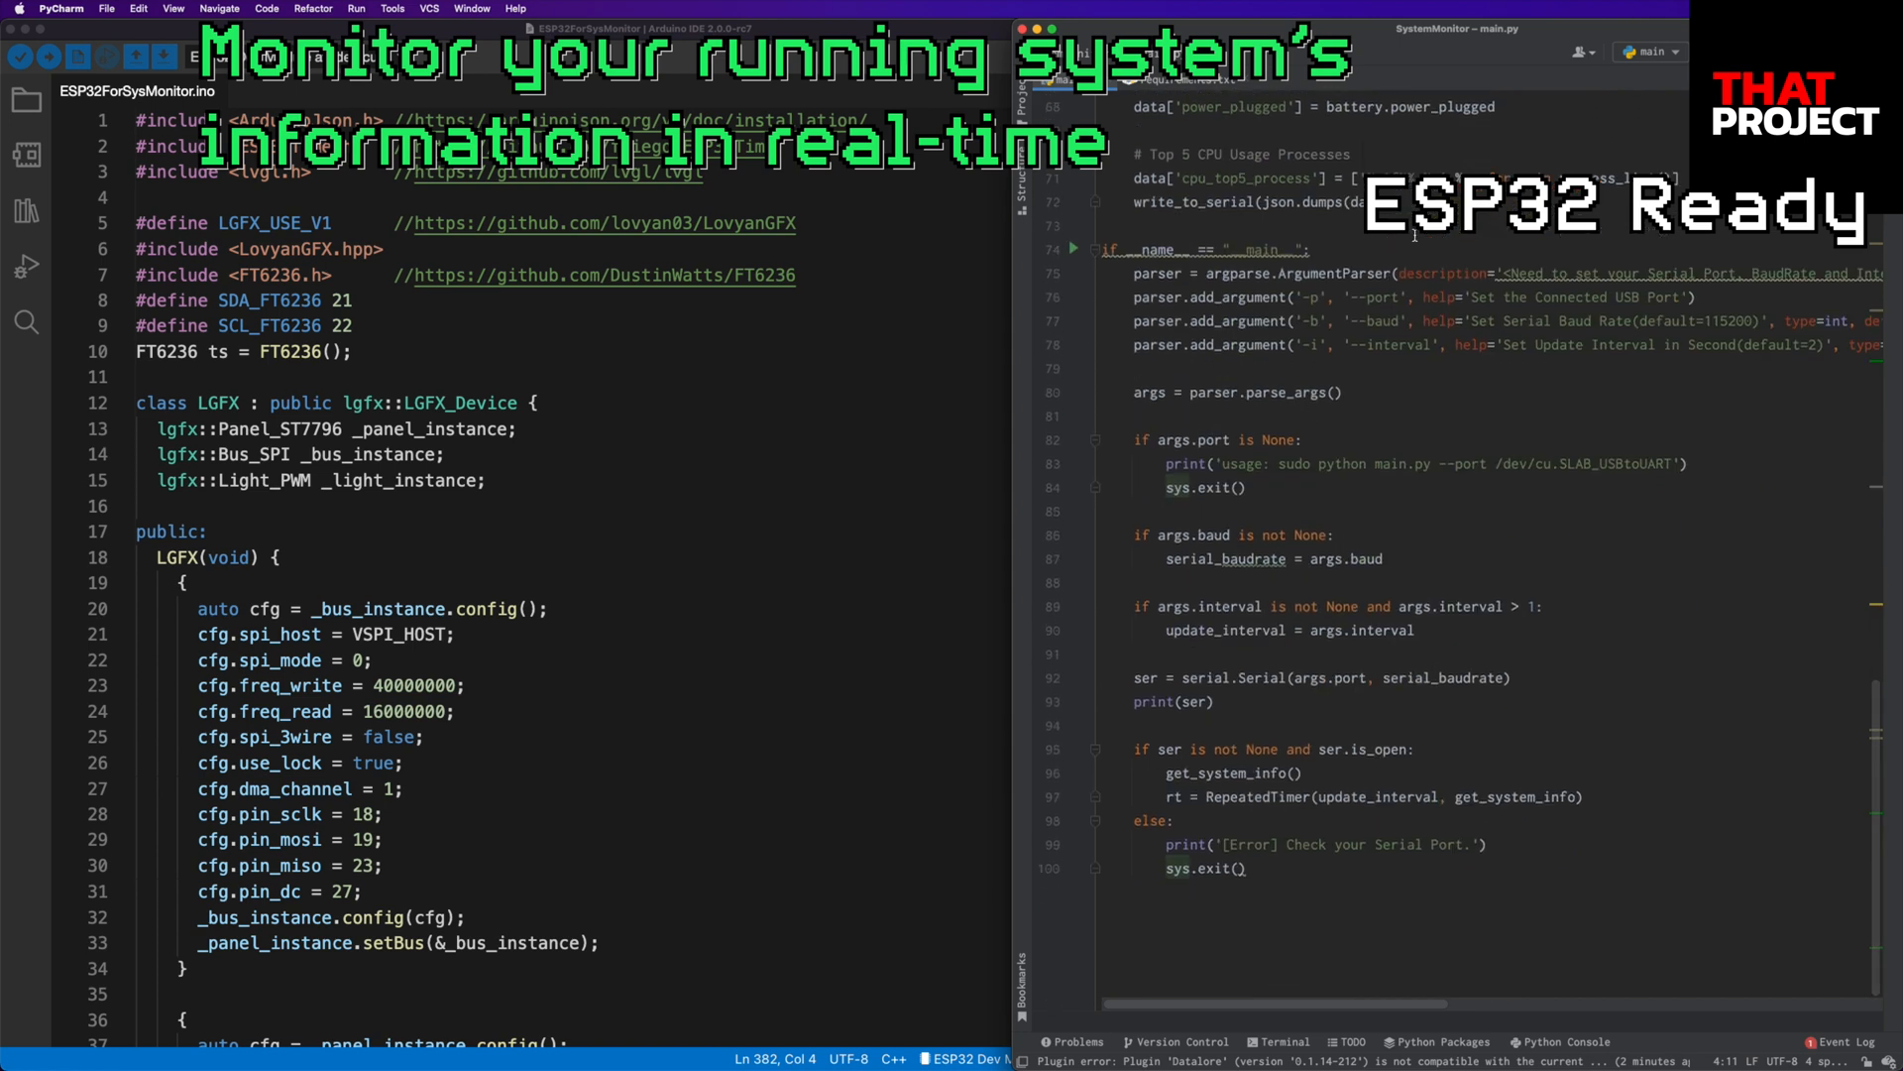
{"action": "mouse_move", "coordinate": [1039, 304]}
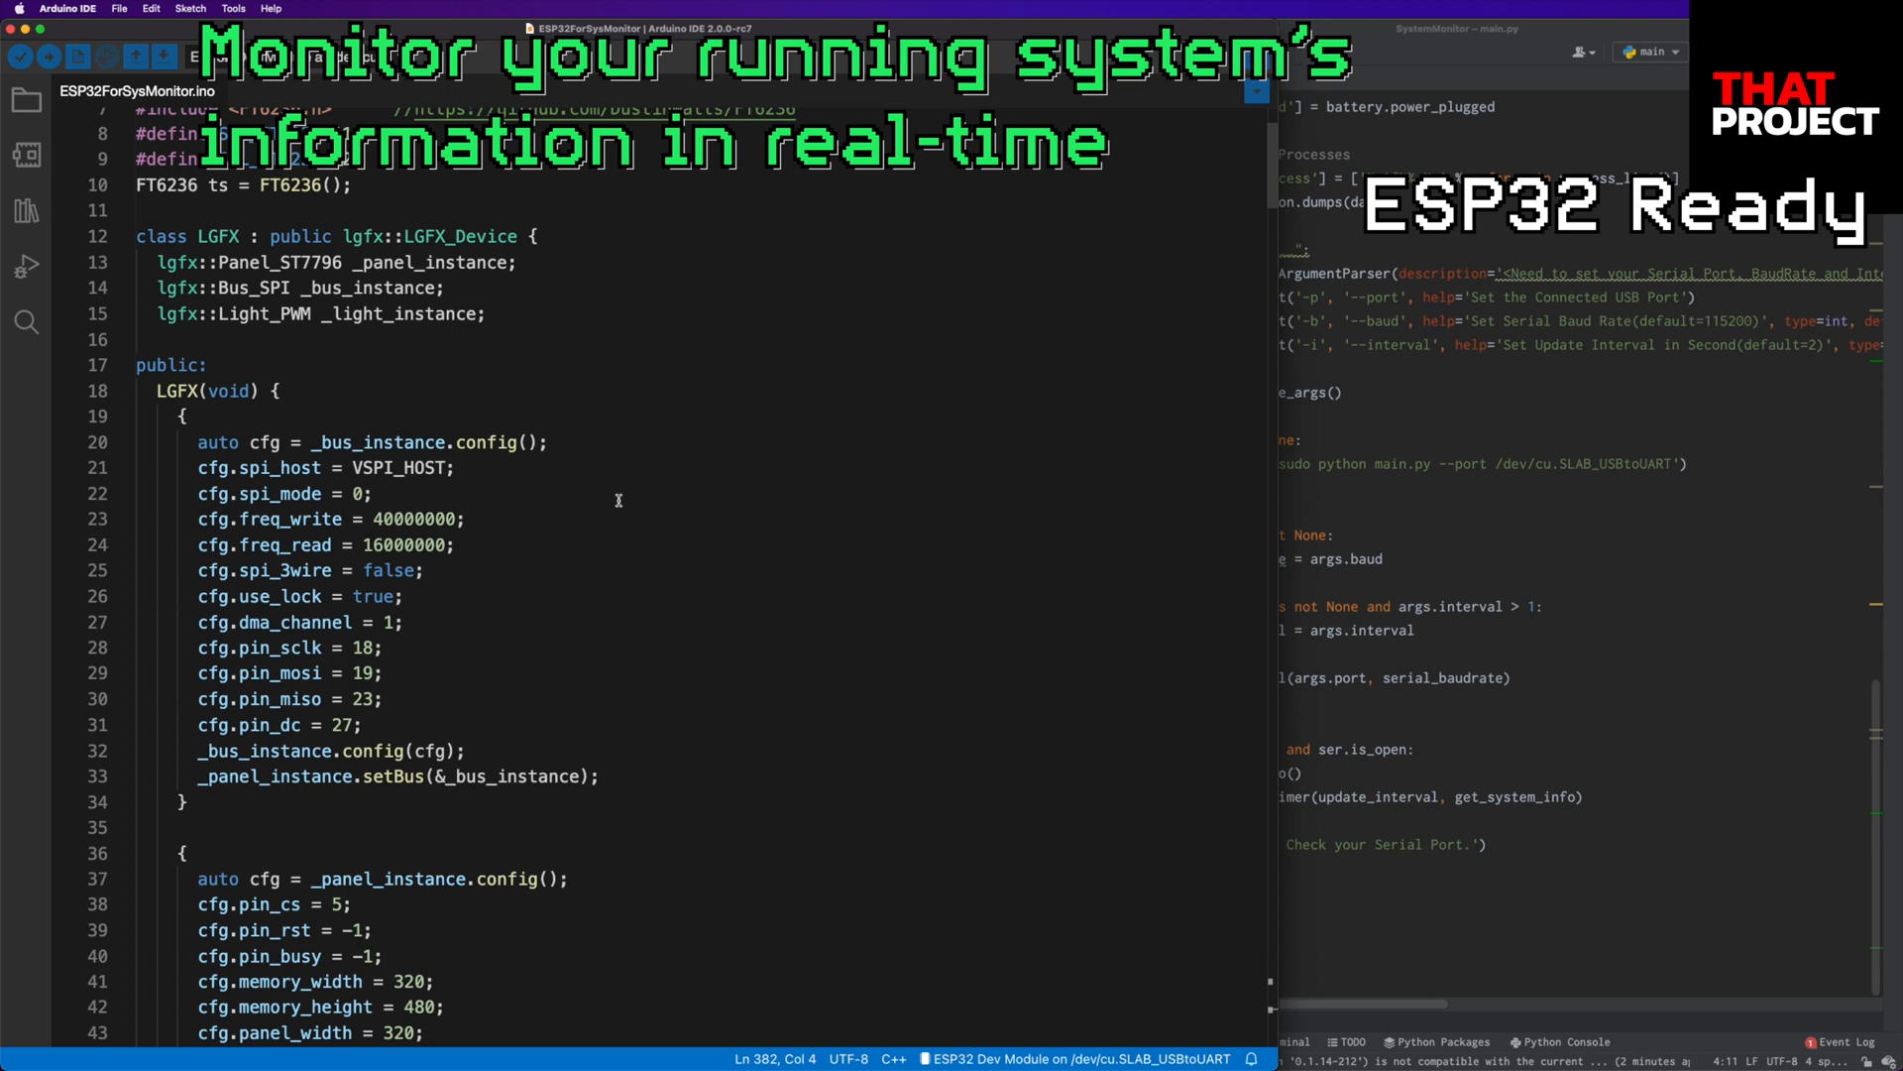
{"action": "scroll", "scroll_direction": "down", "scroll_amount": 3}
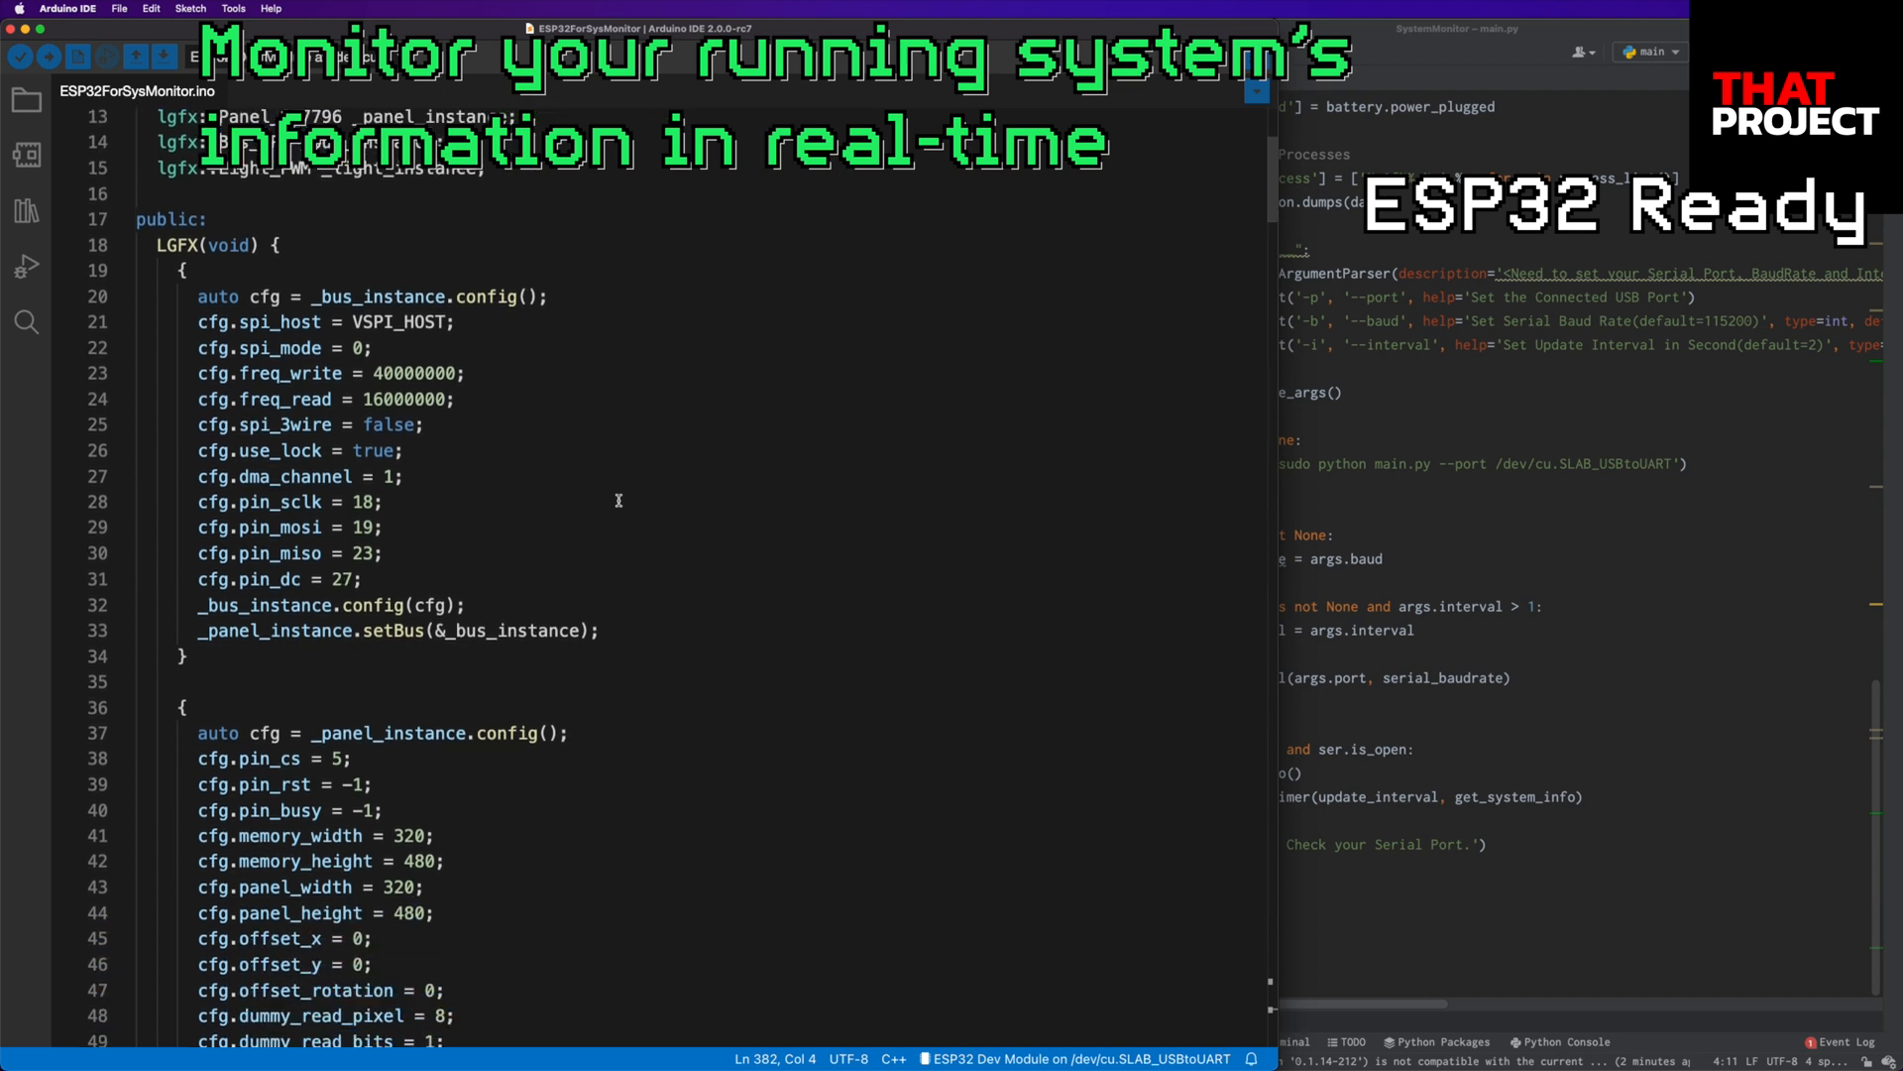
{"action": "scroll", "scroll_direction": "down", "scroll_amount": 3}
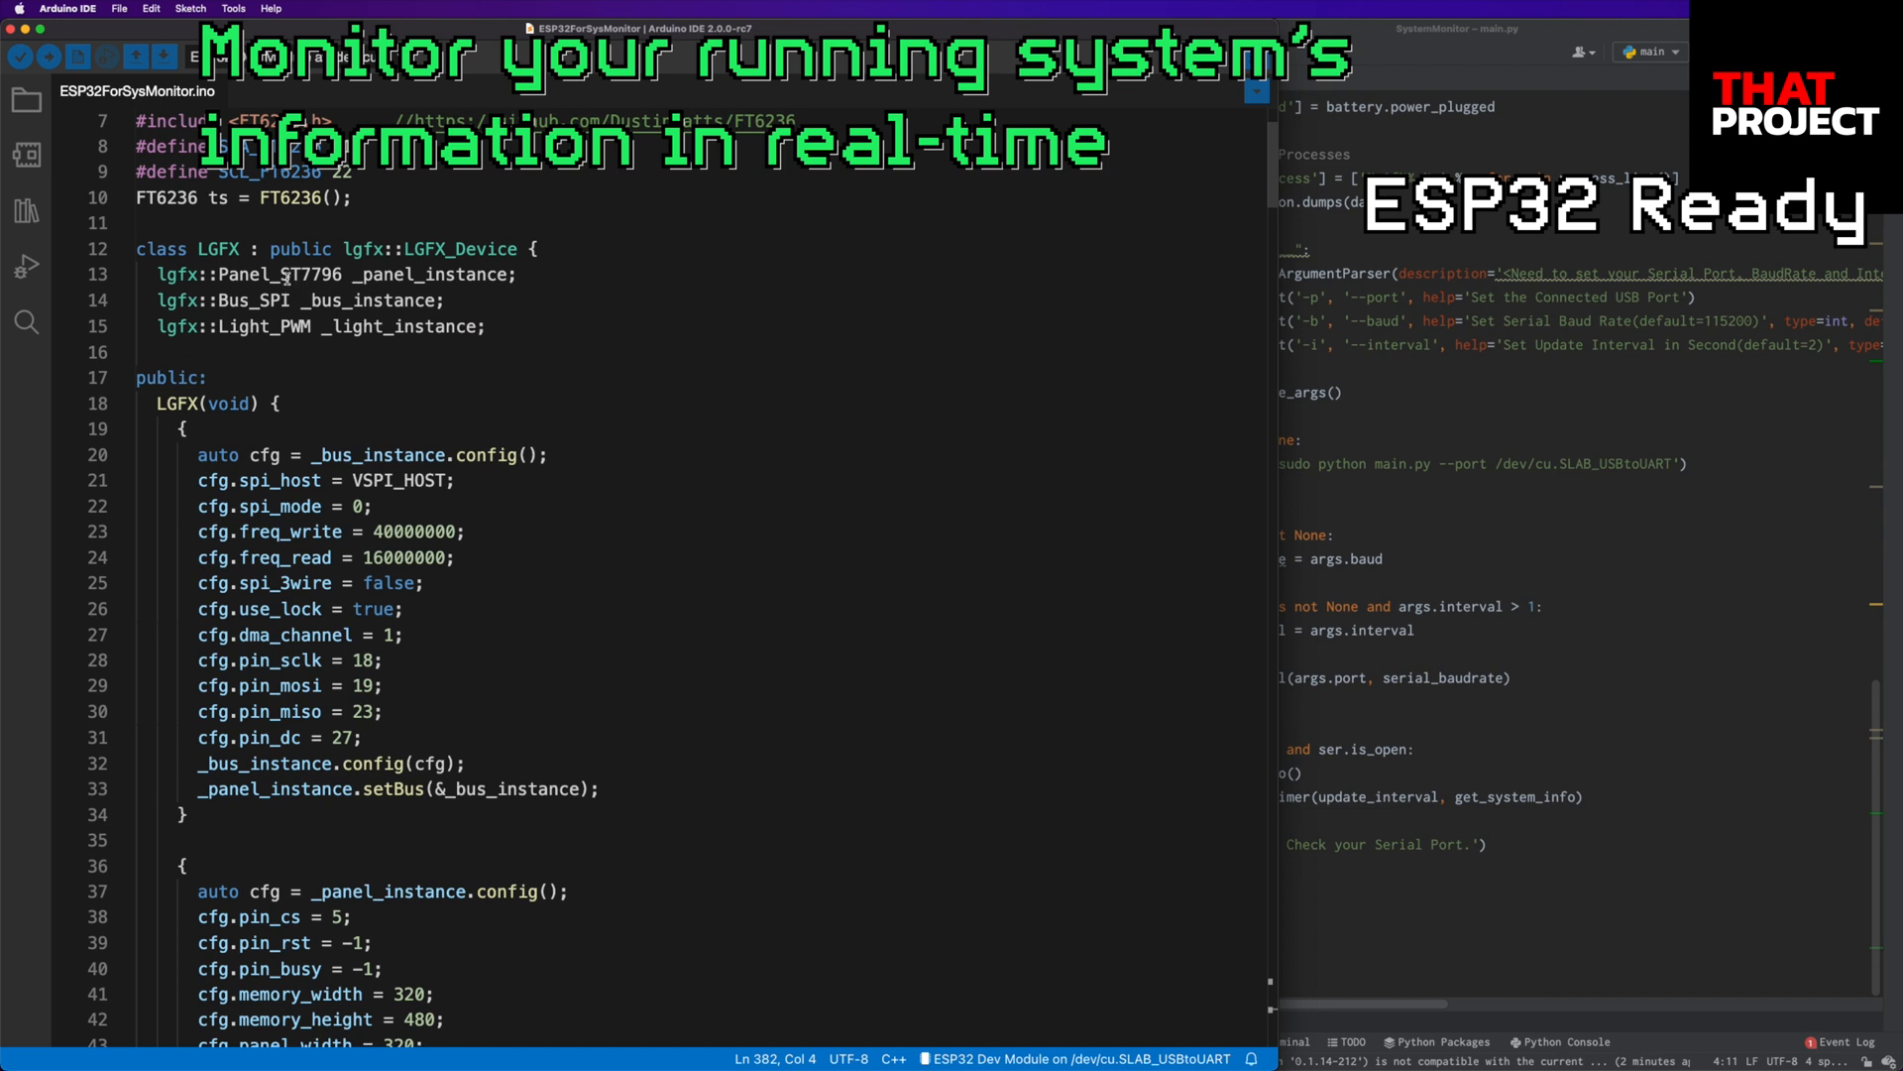
{"action": "scroll", "scroll_direction": "down", "scroll_amount": 3}
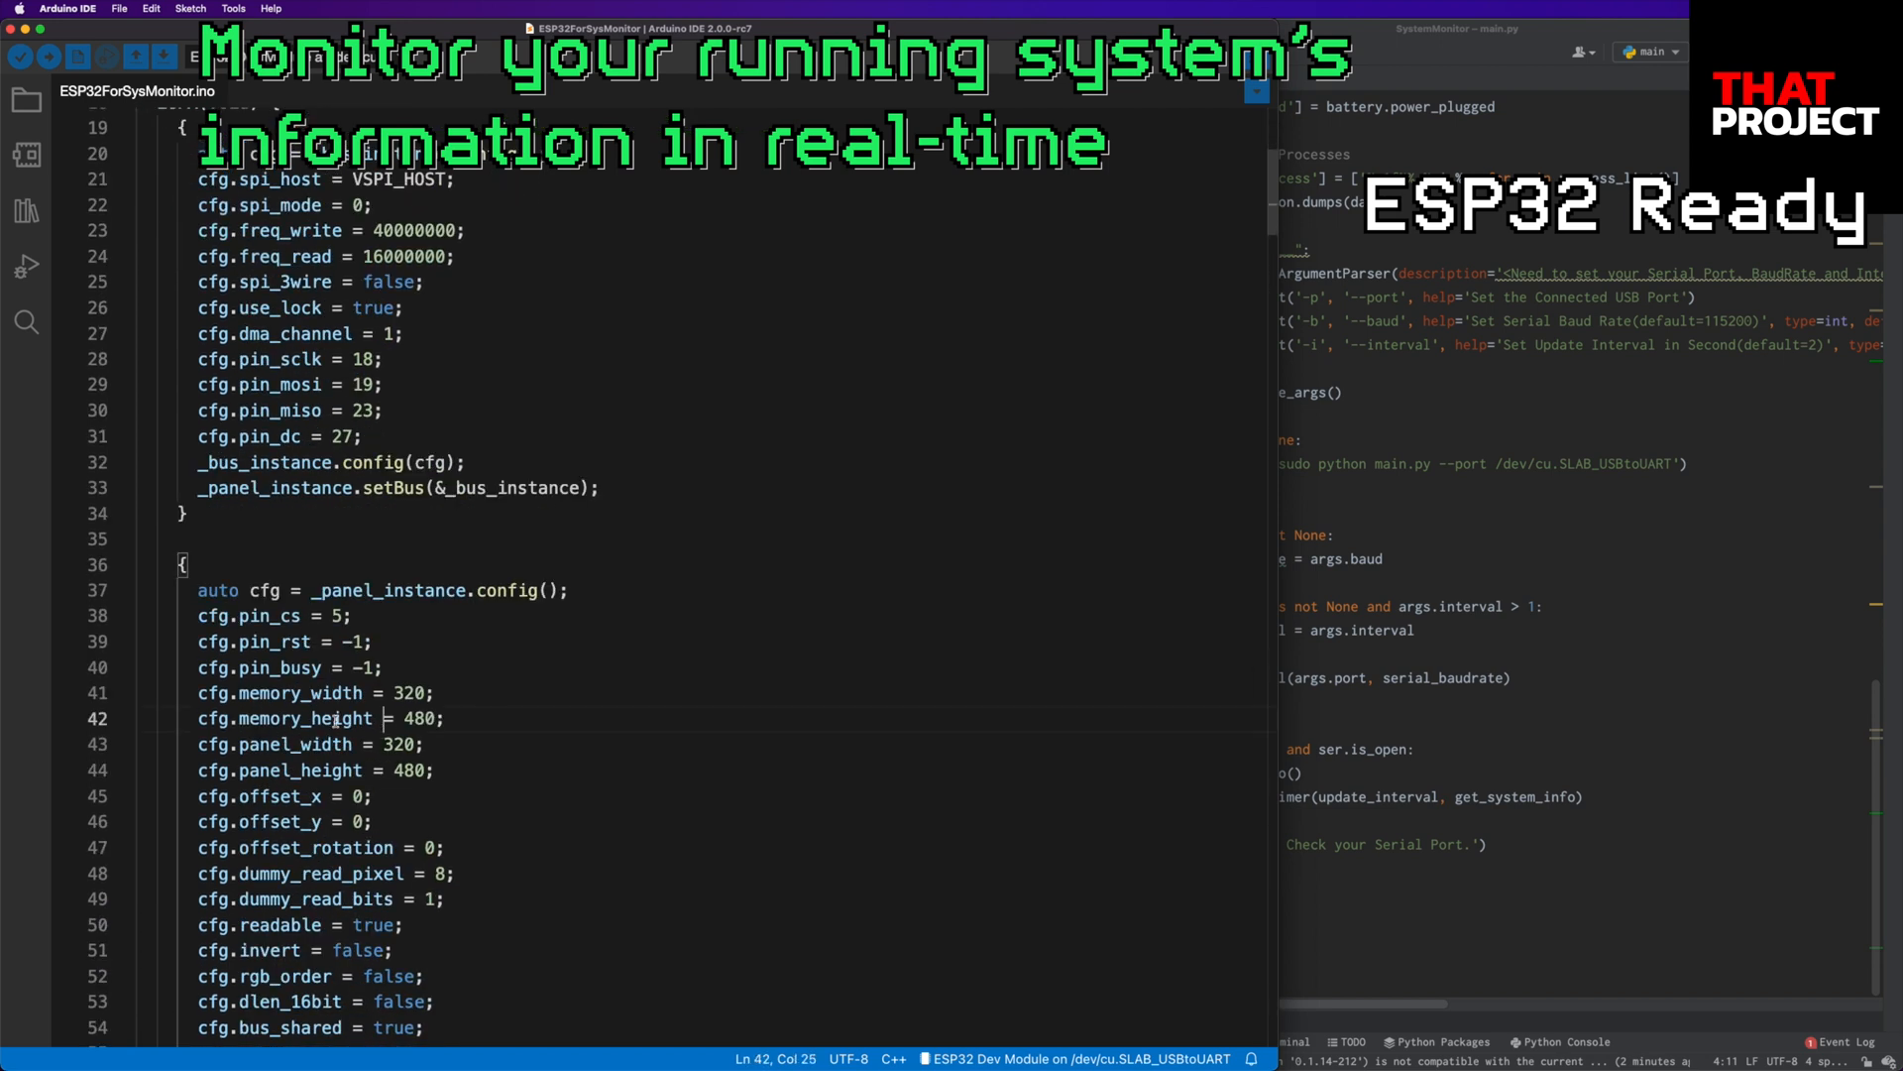
{"action": "left_click_drag", "start_coordinate": [197, 359], "coordinate": [361, 436]}
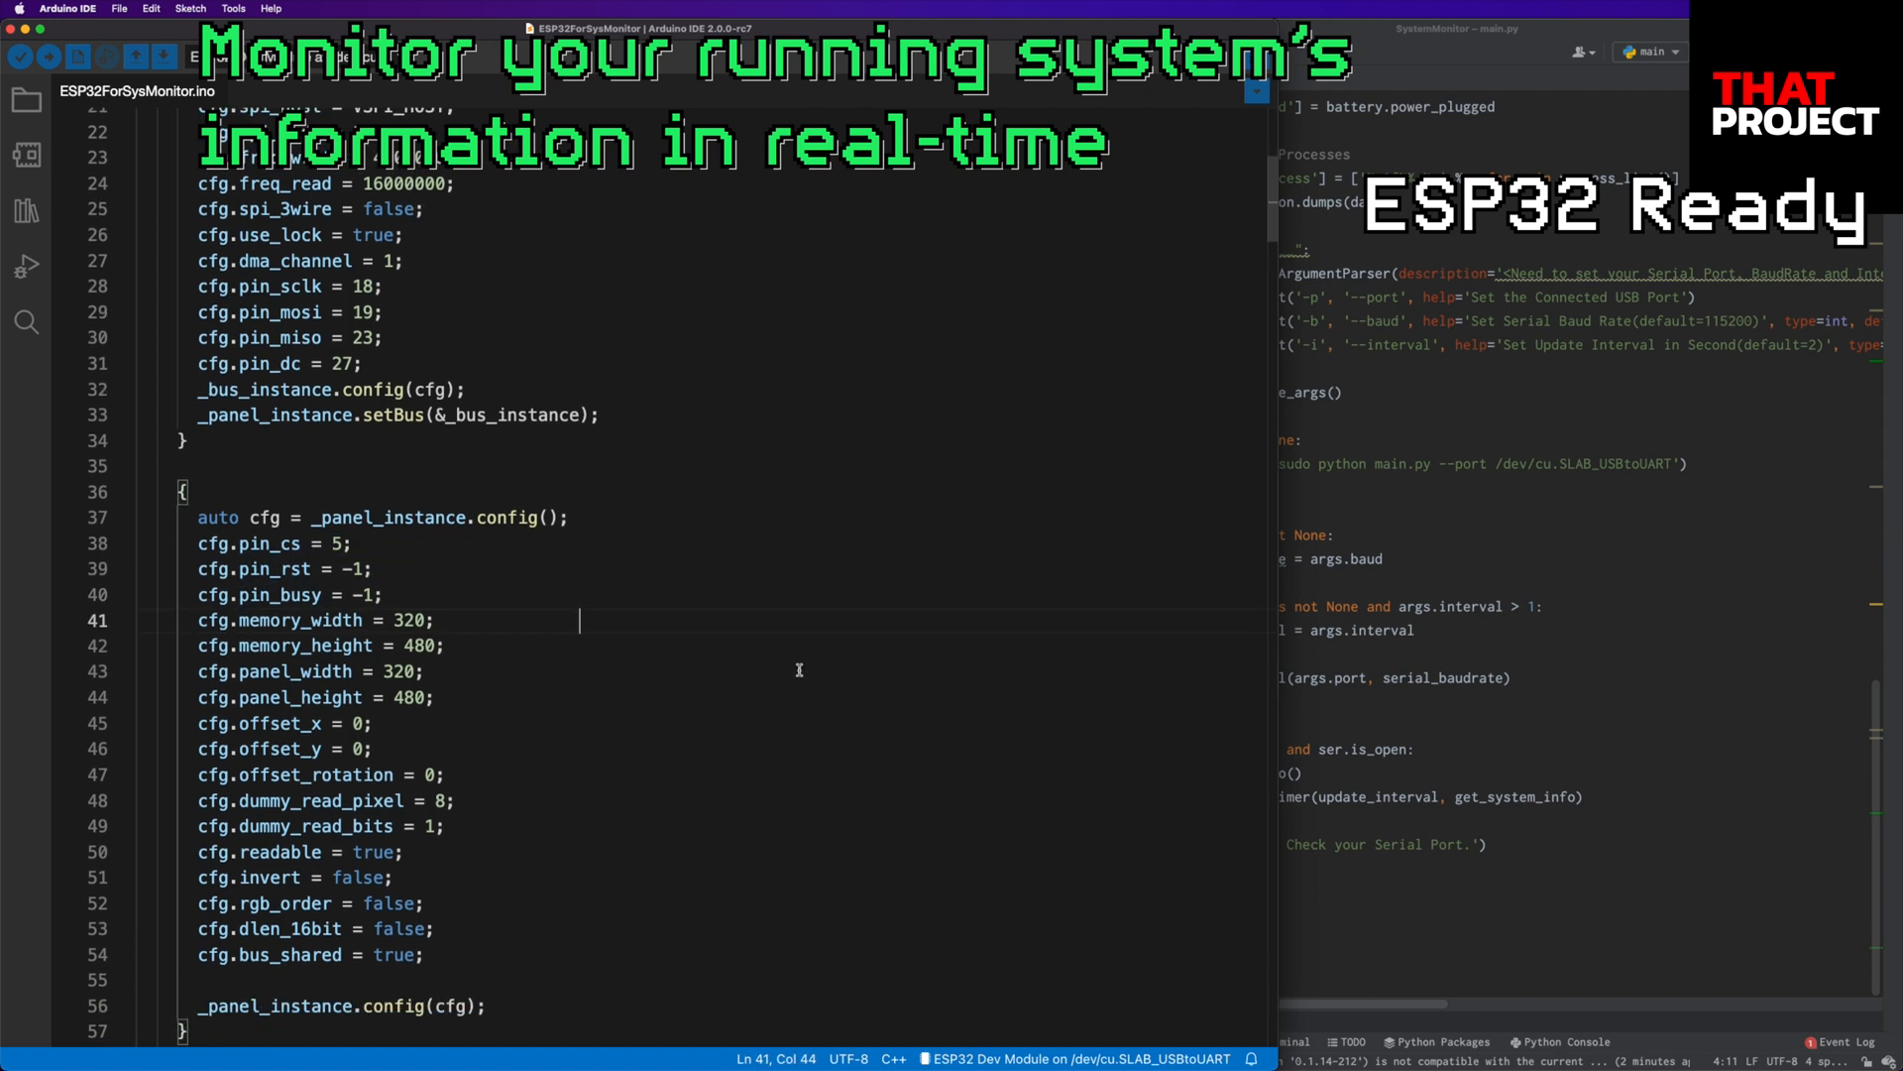
{"action": "scroll", "scroll_direction": "down", "scroll_amount": 3}
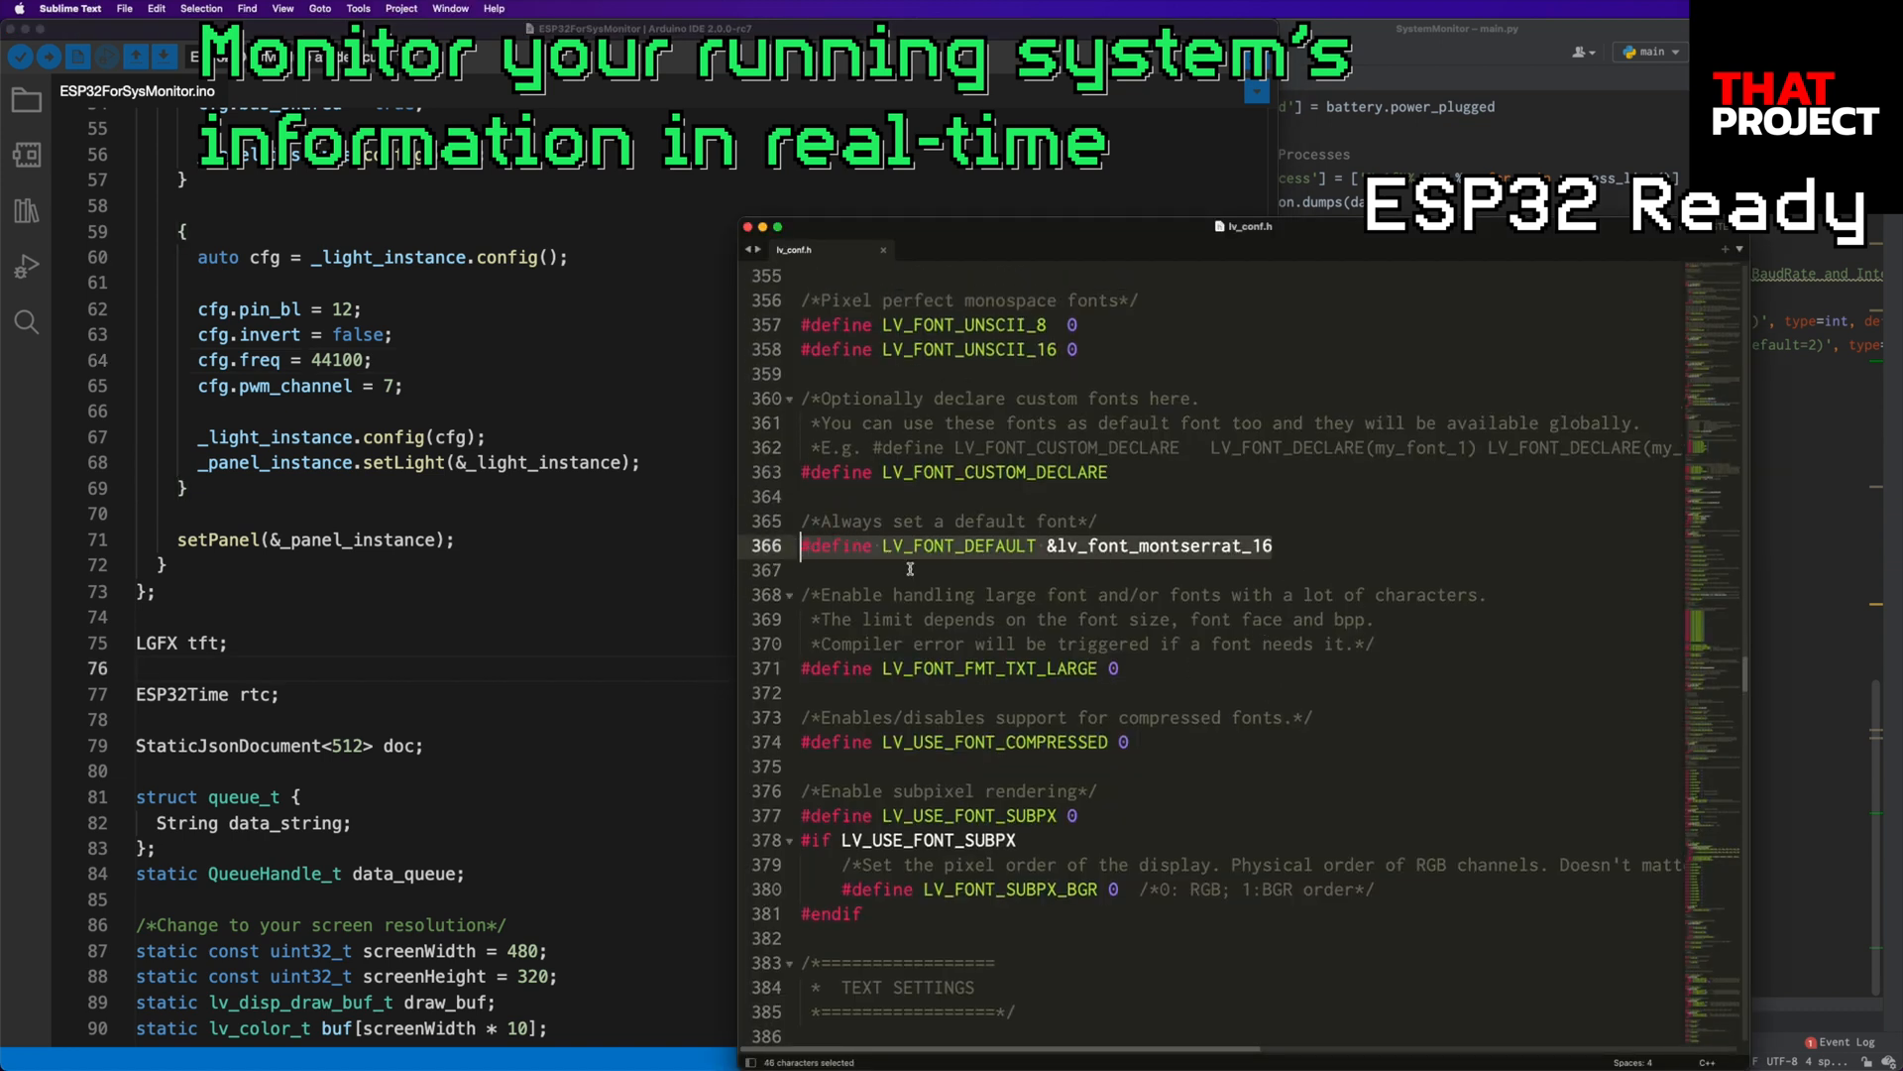
{"action": "mouse_move", "coordinate": [1489, 647]}
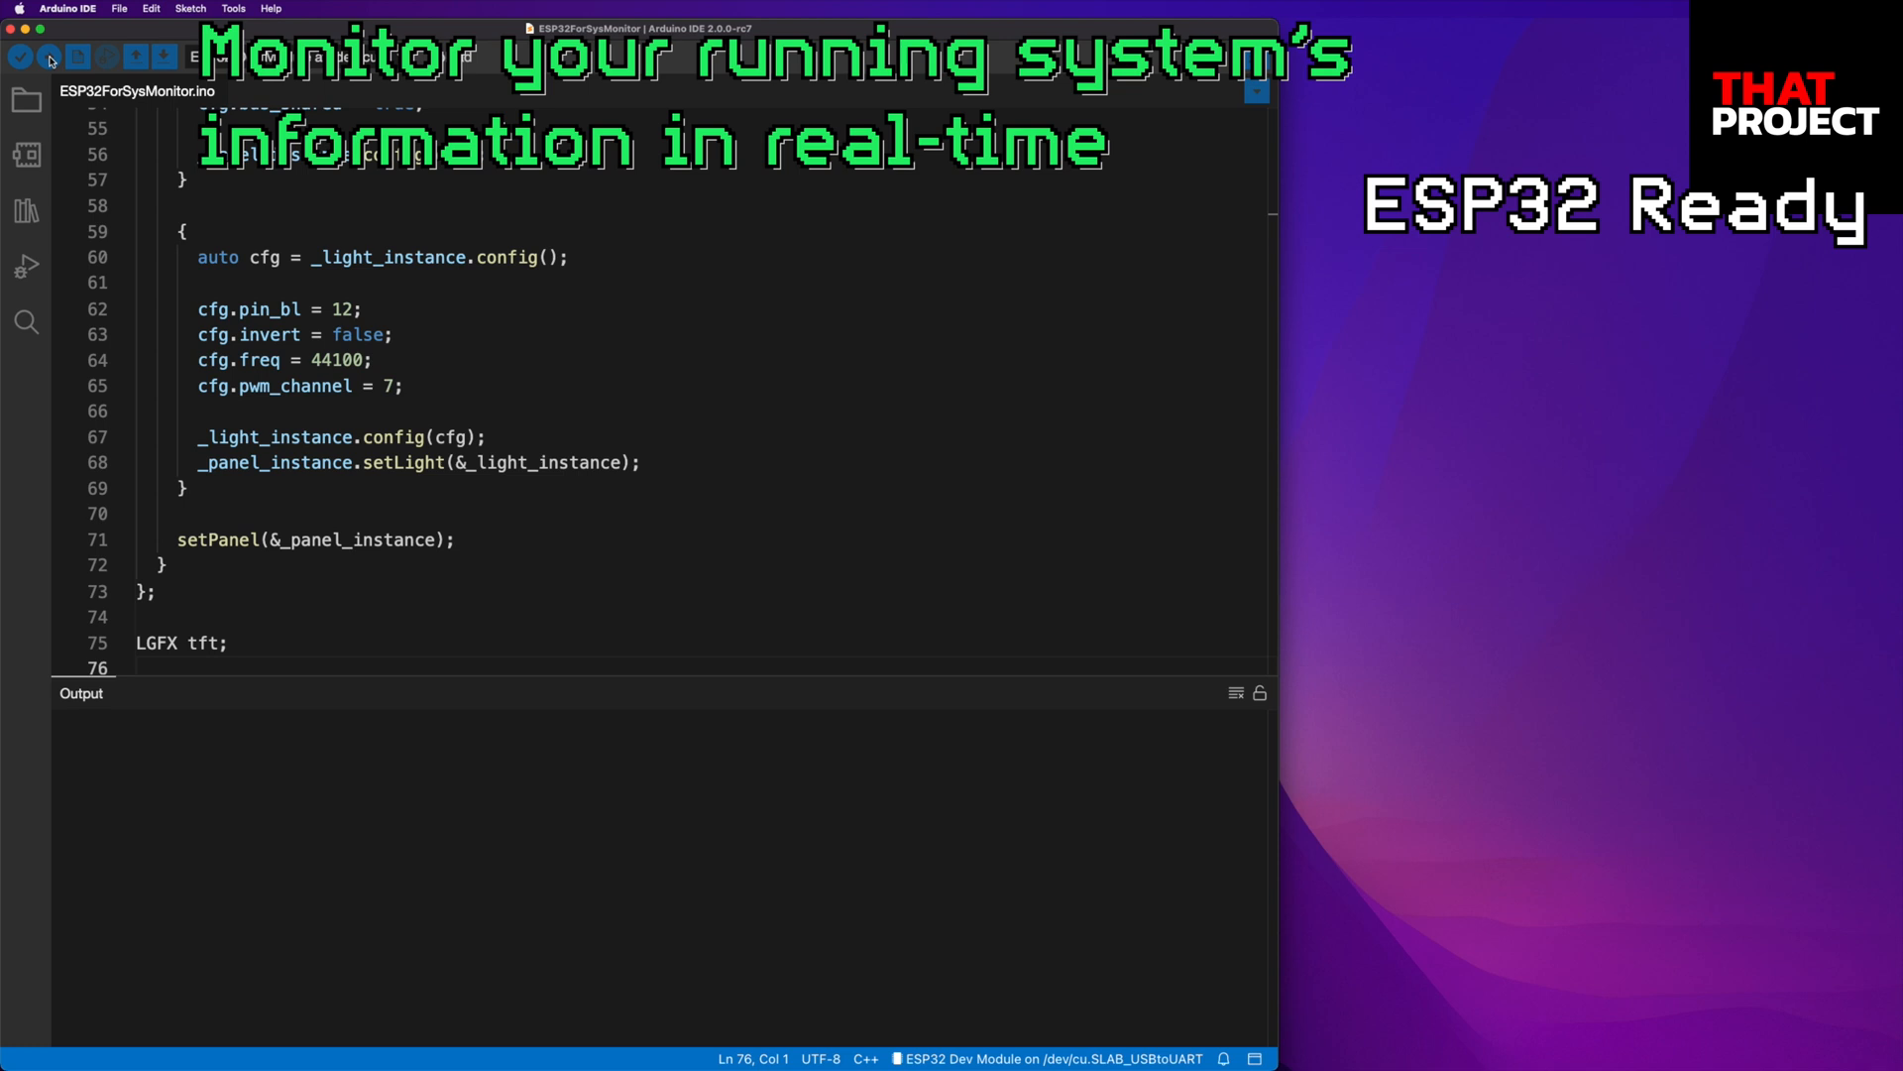
{"action": "mouse_move", "coordinate": [53, 33]}
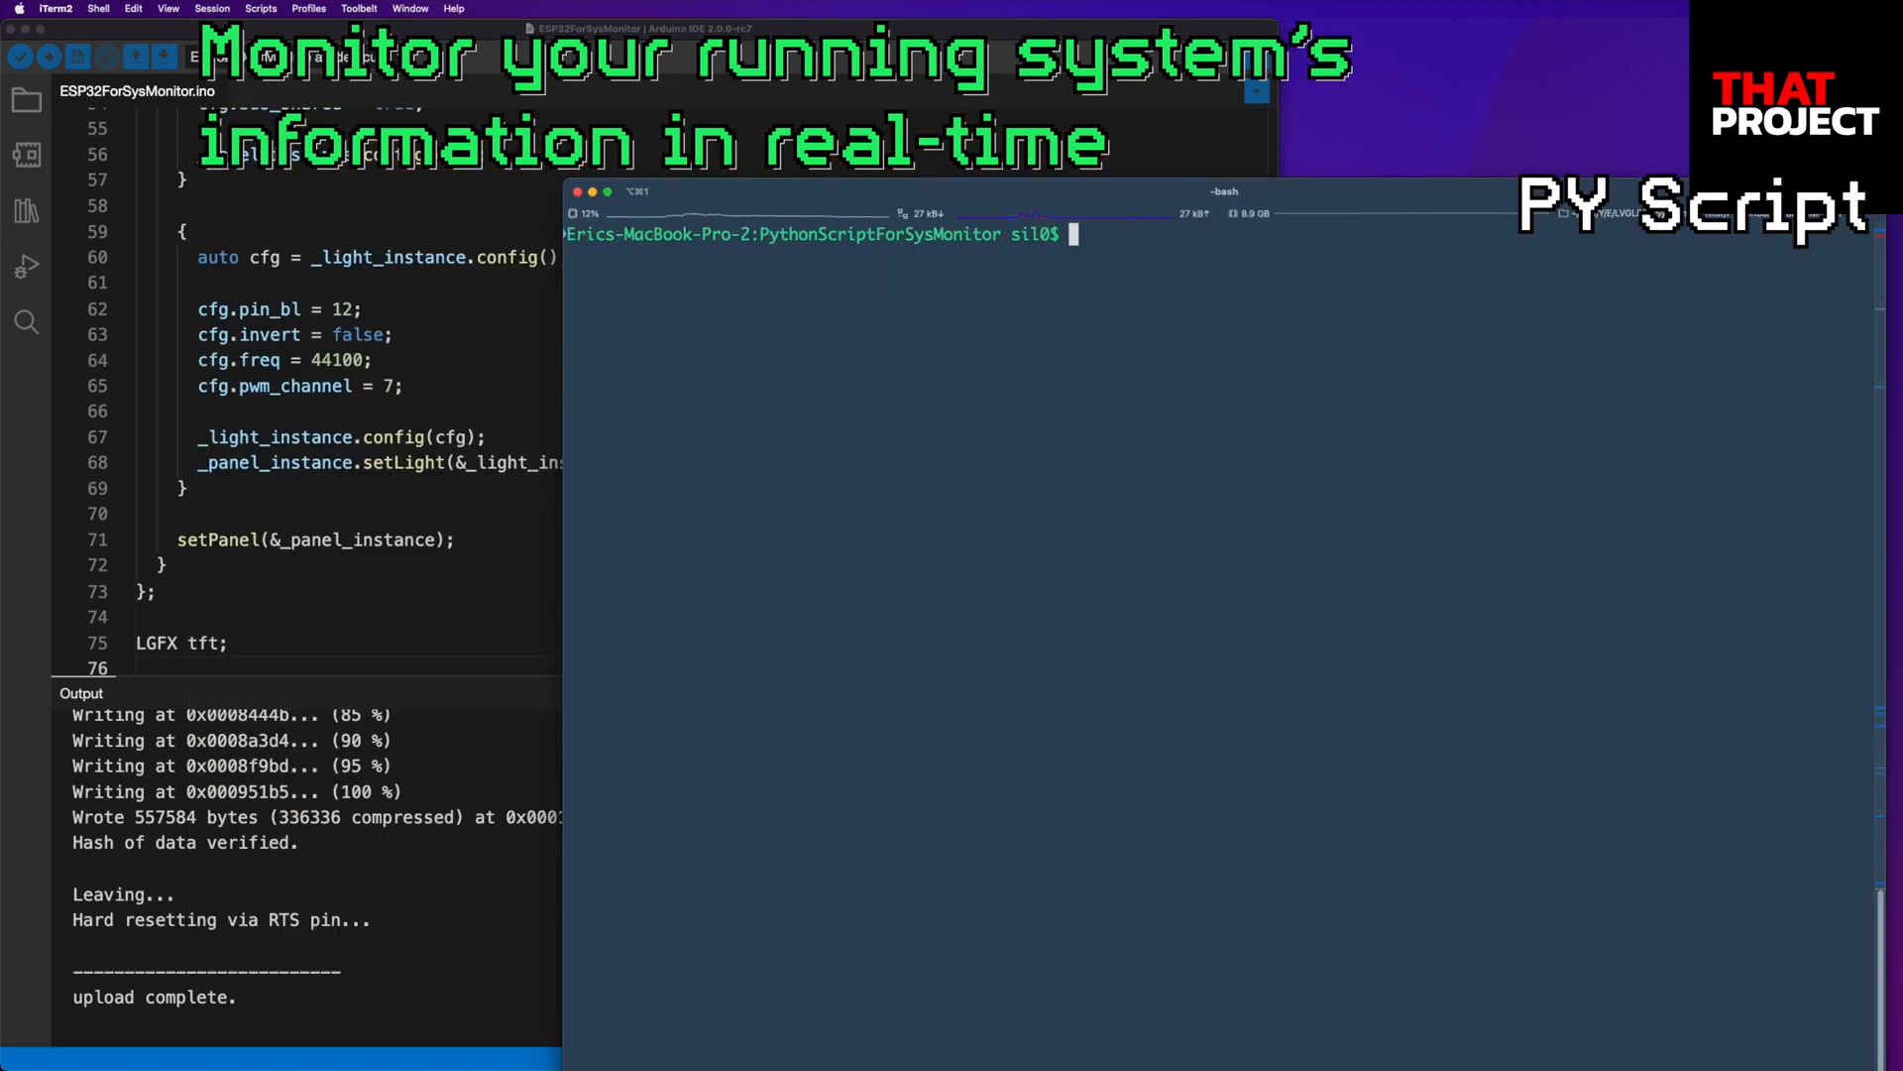
List the folder with ls -al and install requirements.txt, confirming psutil and pyserial are present.
{"action": "type", "text": "ls -al"}
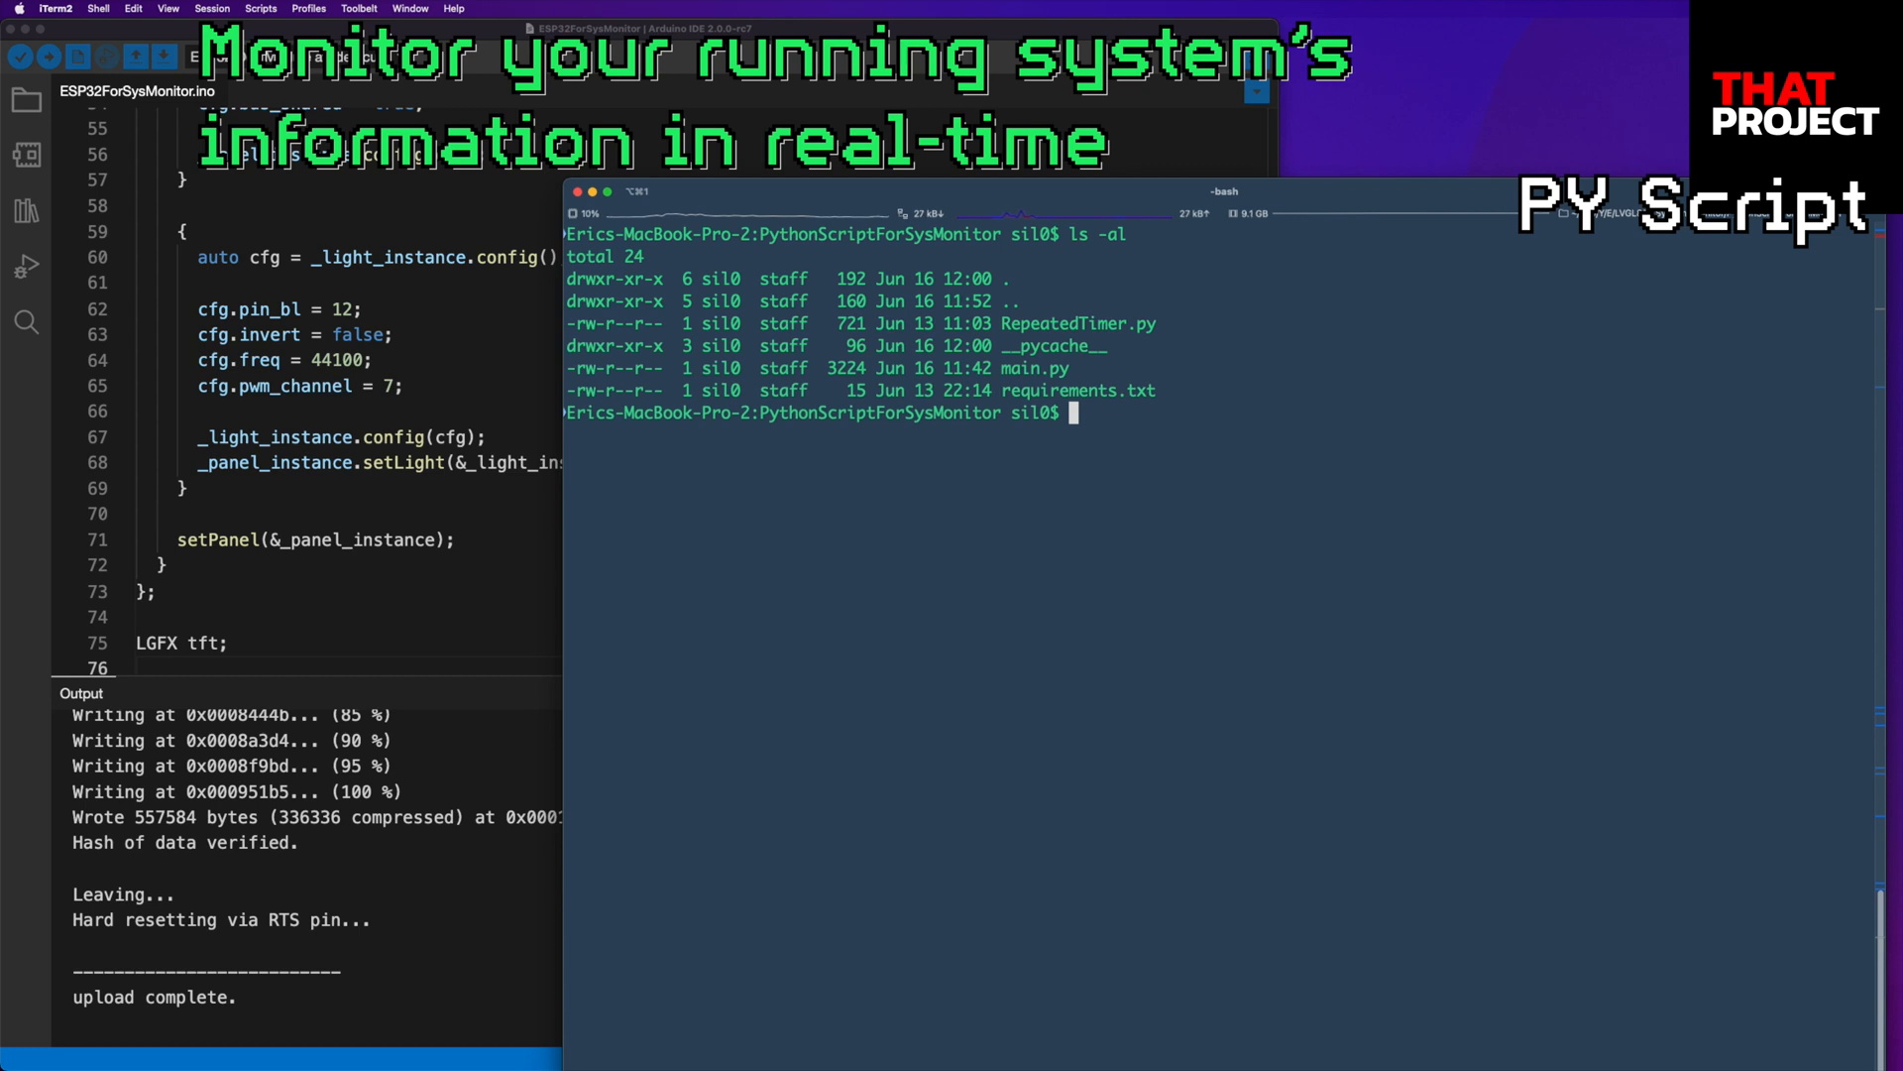
{"action": "type", "text": "pip install -r requirements.txt"}
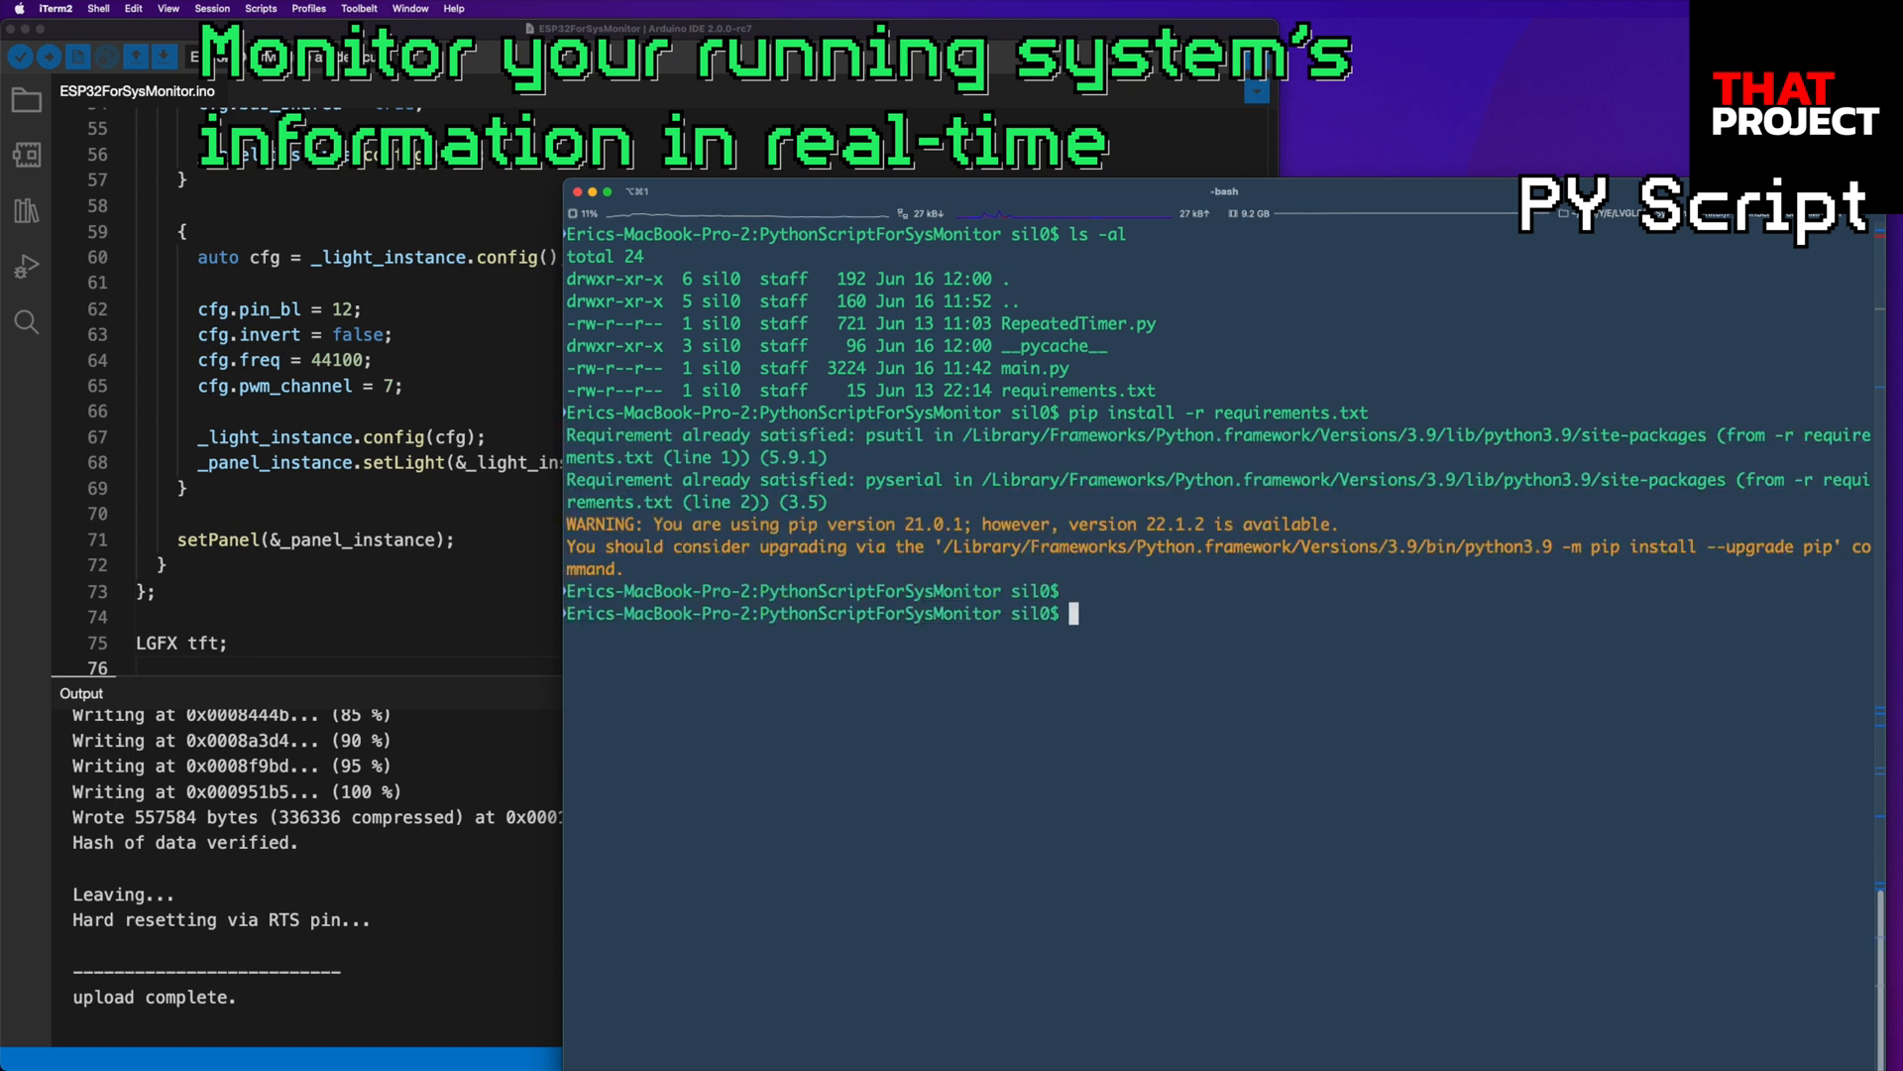
{"action": "type", "text": "python main.py -h"}
{"action": "type", "text": "ls /dev/cu.*"}
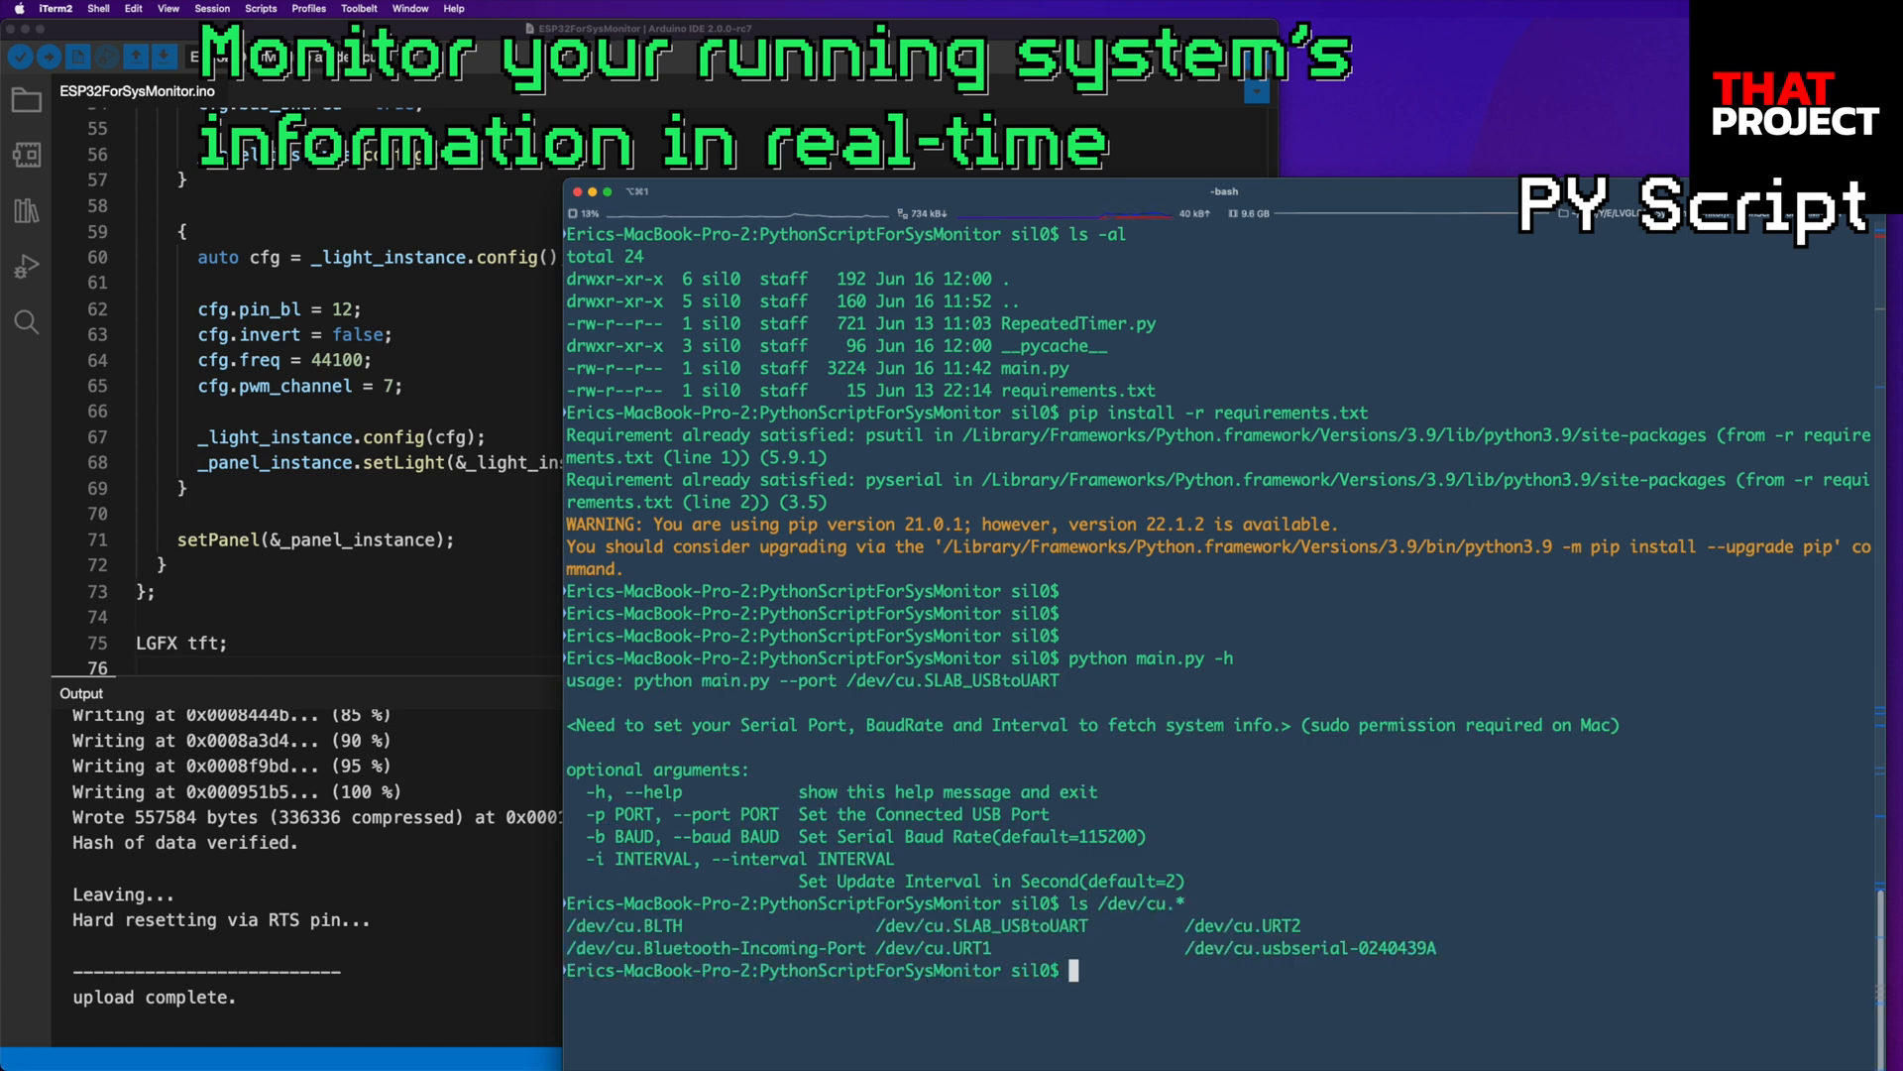
Copy the /dev/cu.SLAB_USBtoUART port name and clear the terminal.
{"action": "double_click", "coordinate": [977, 924]}
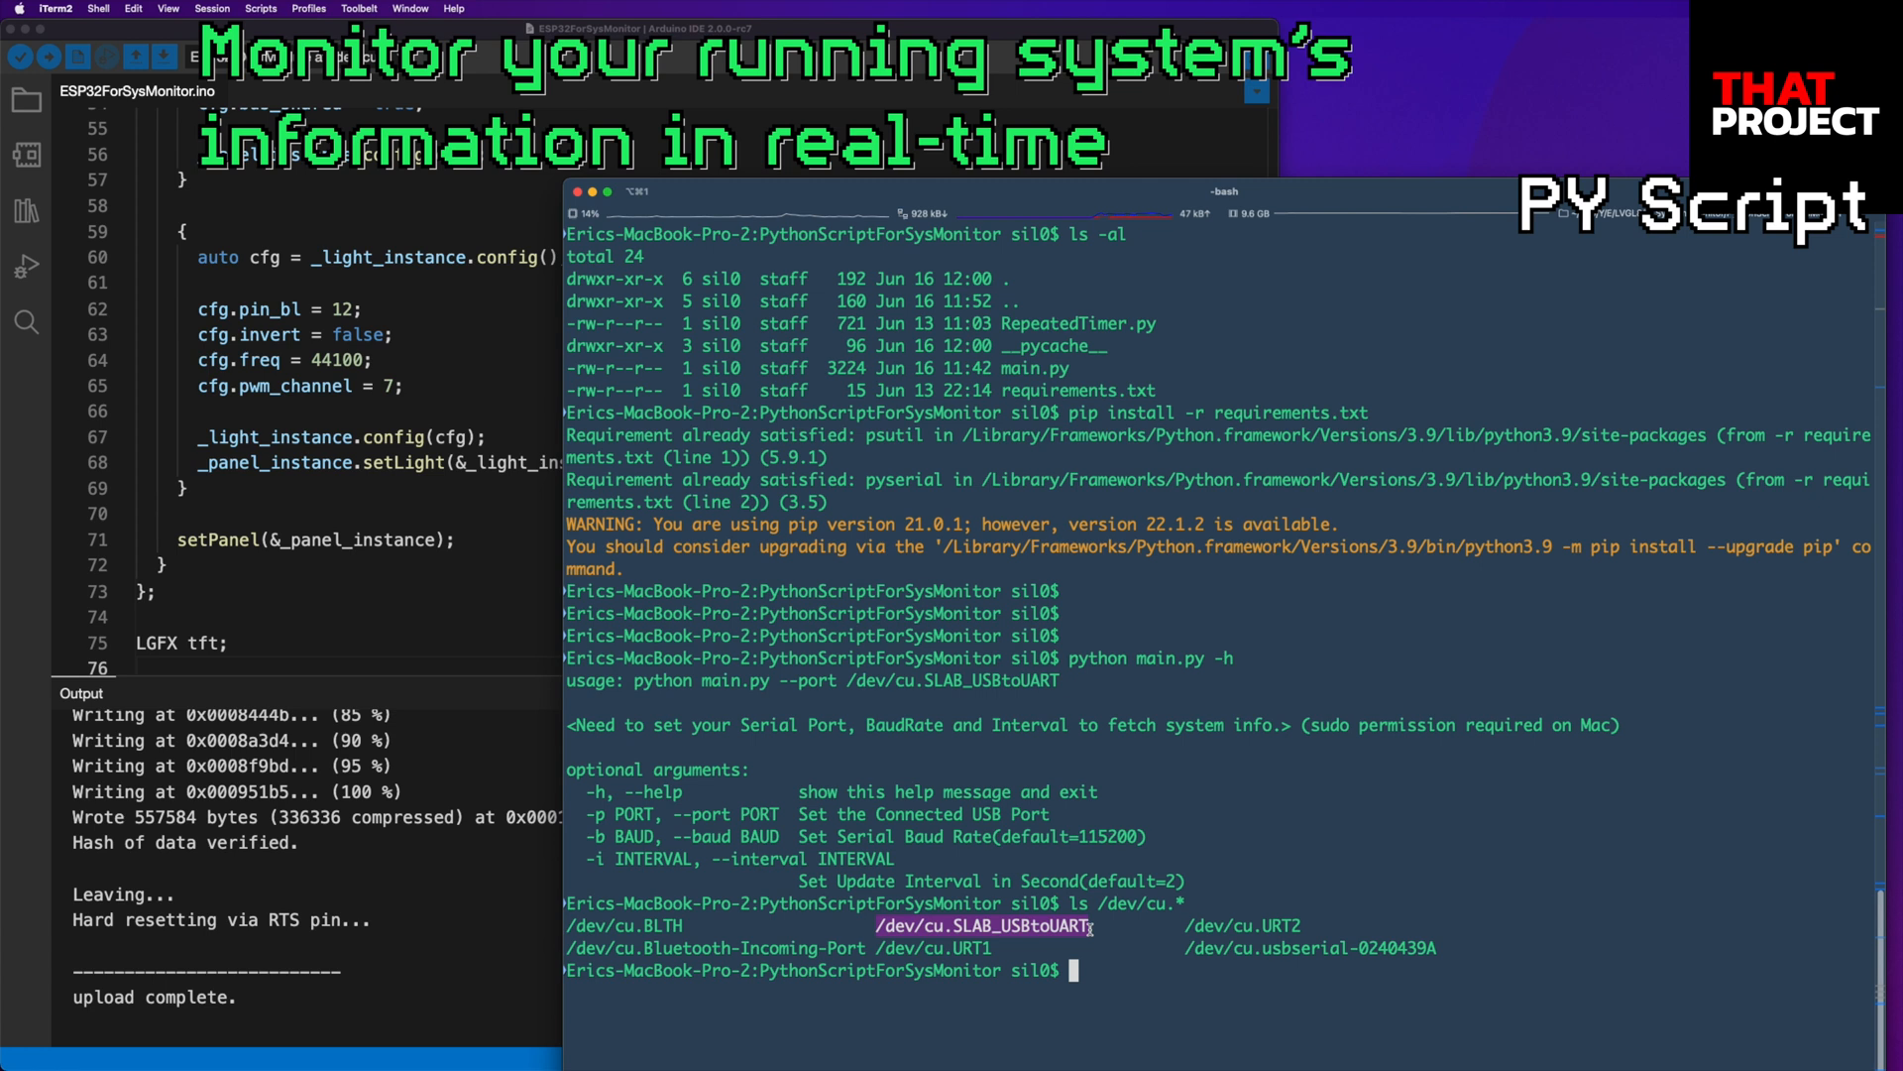
{"action": "mouse_move", "coordinate": [1095, 935]}
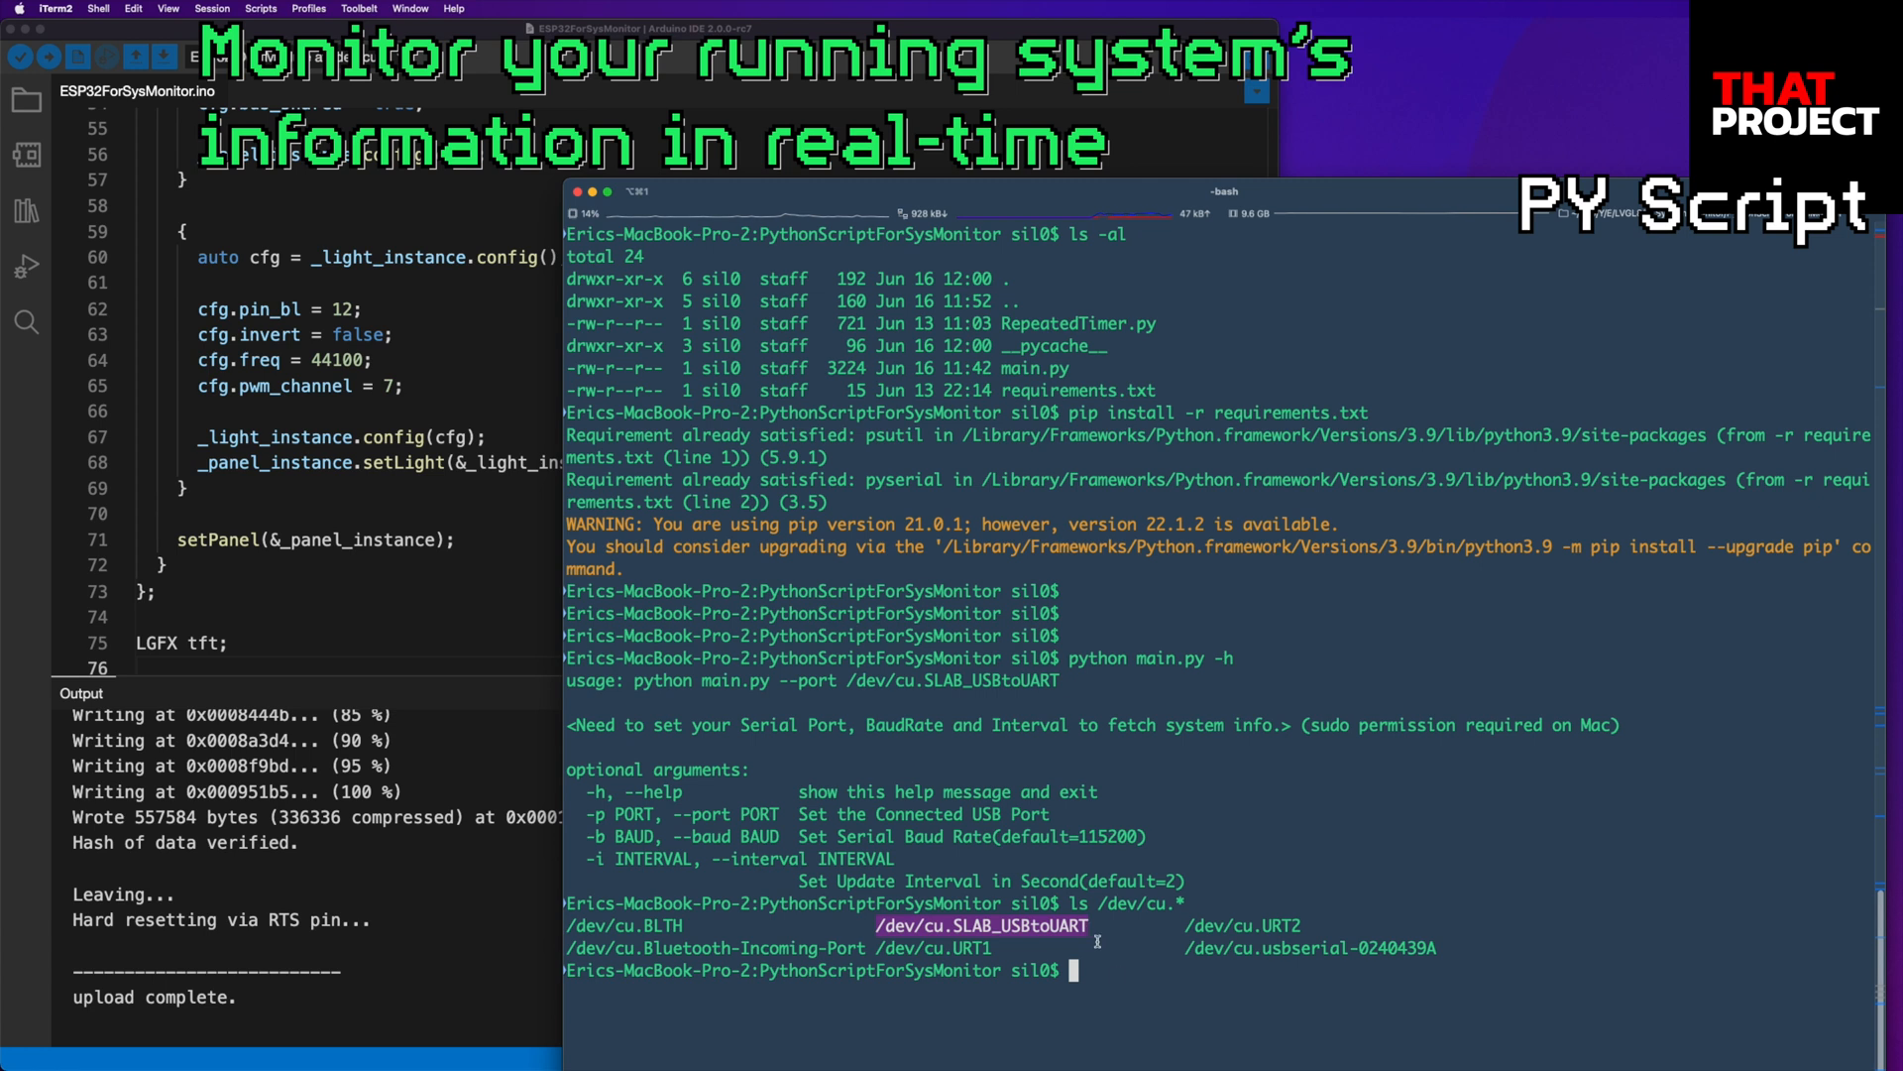
{"action": "type", "text": "clea"}
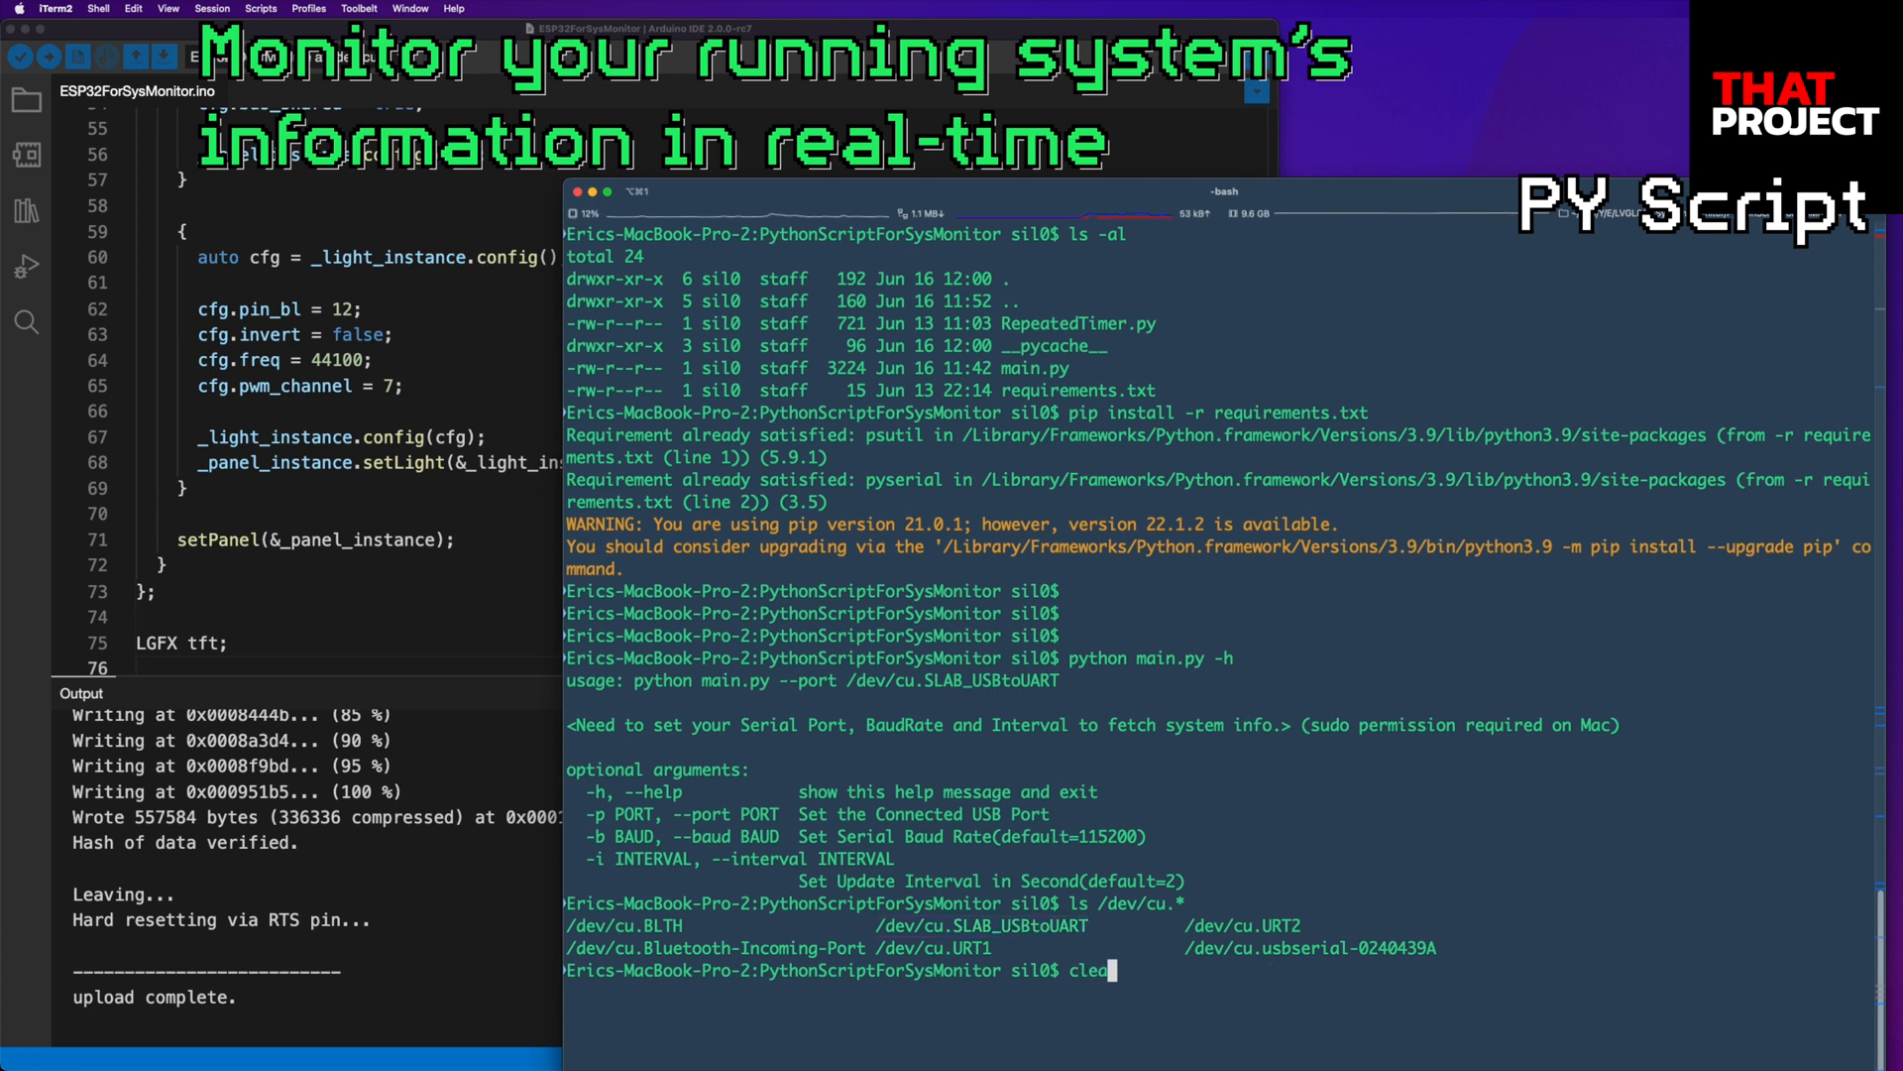
{"action": "key", "text": "Return"}
{"action": "type", "text": "sudo python main.py"}
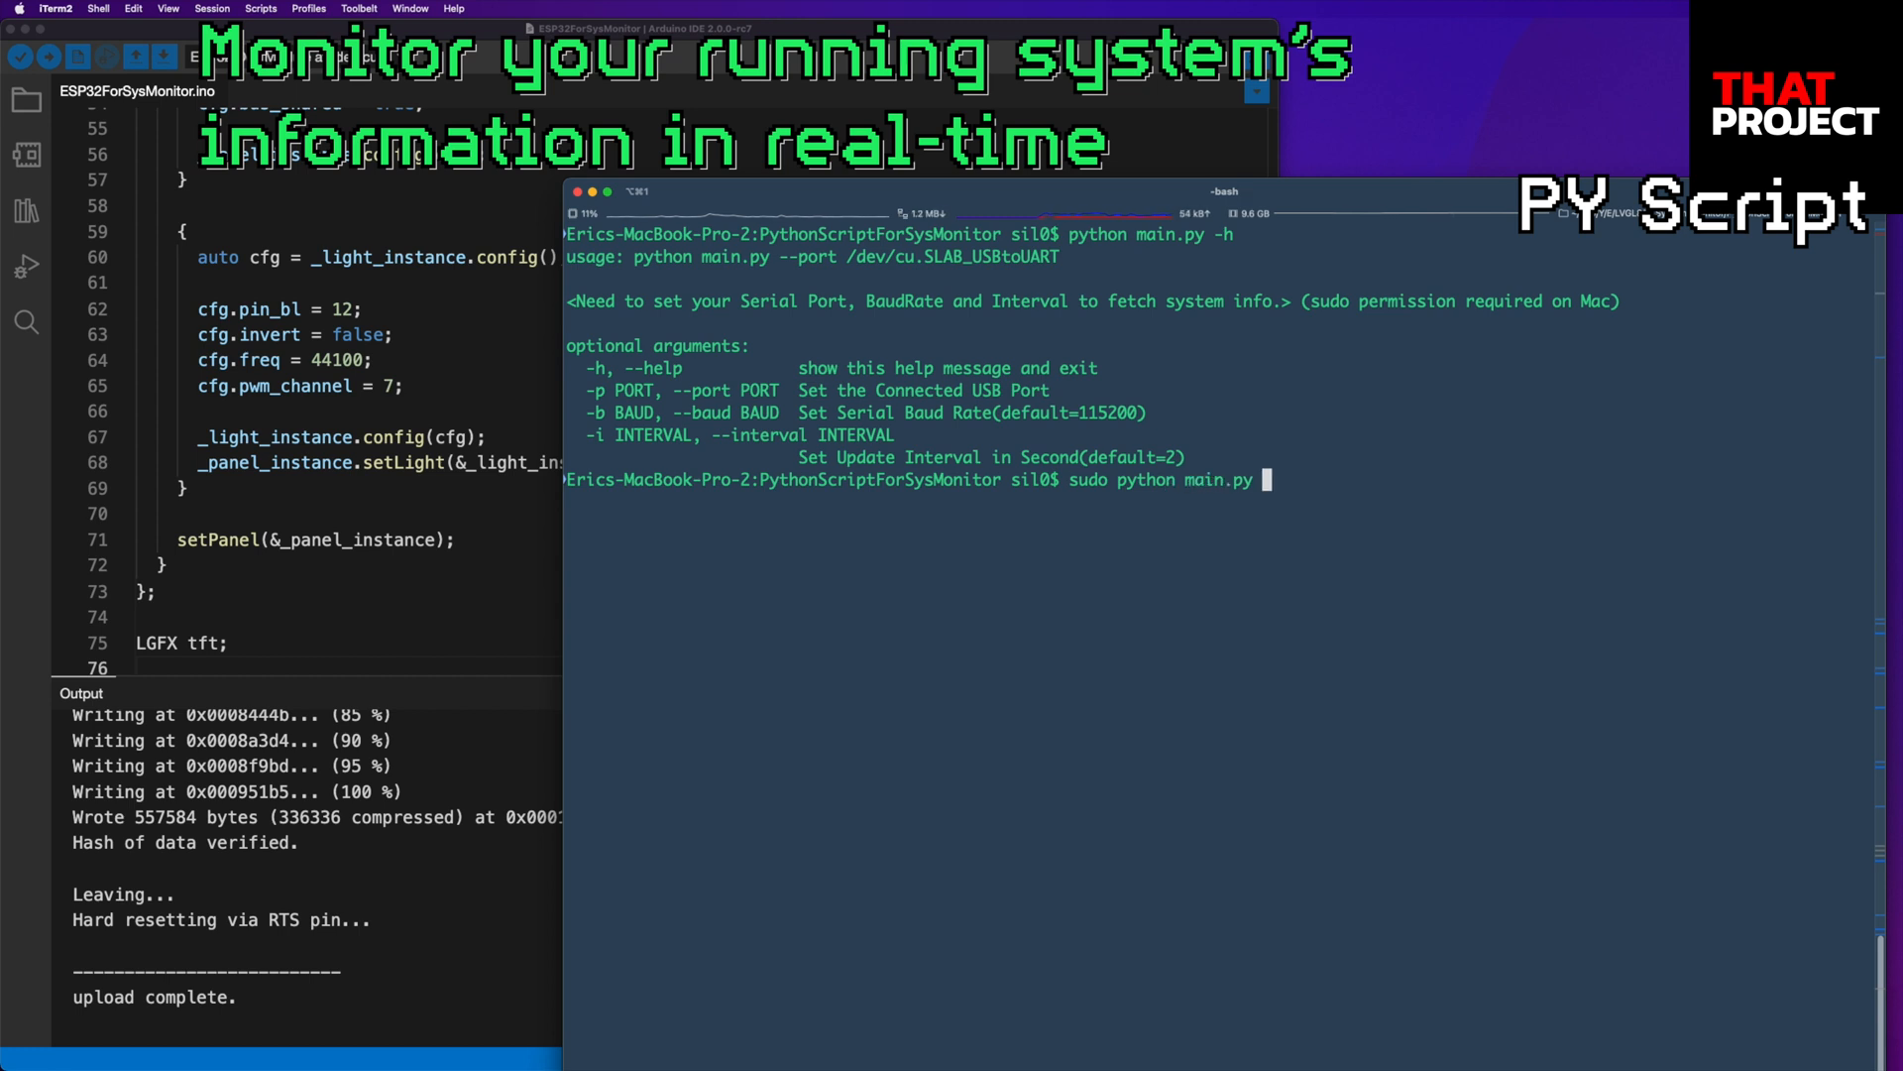
Add the -p /dev/cu.SLAB_USBtoUART port option to the sudo python main.py command.
{"action": "type", "text": "-p /dev"}
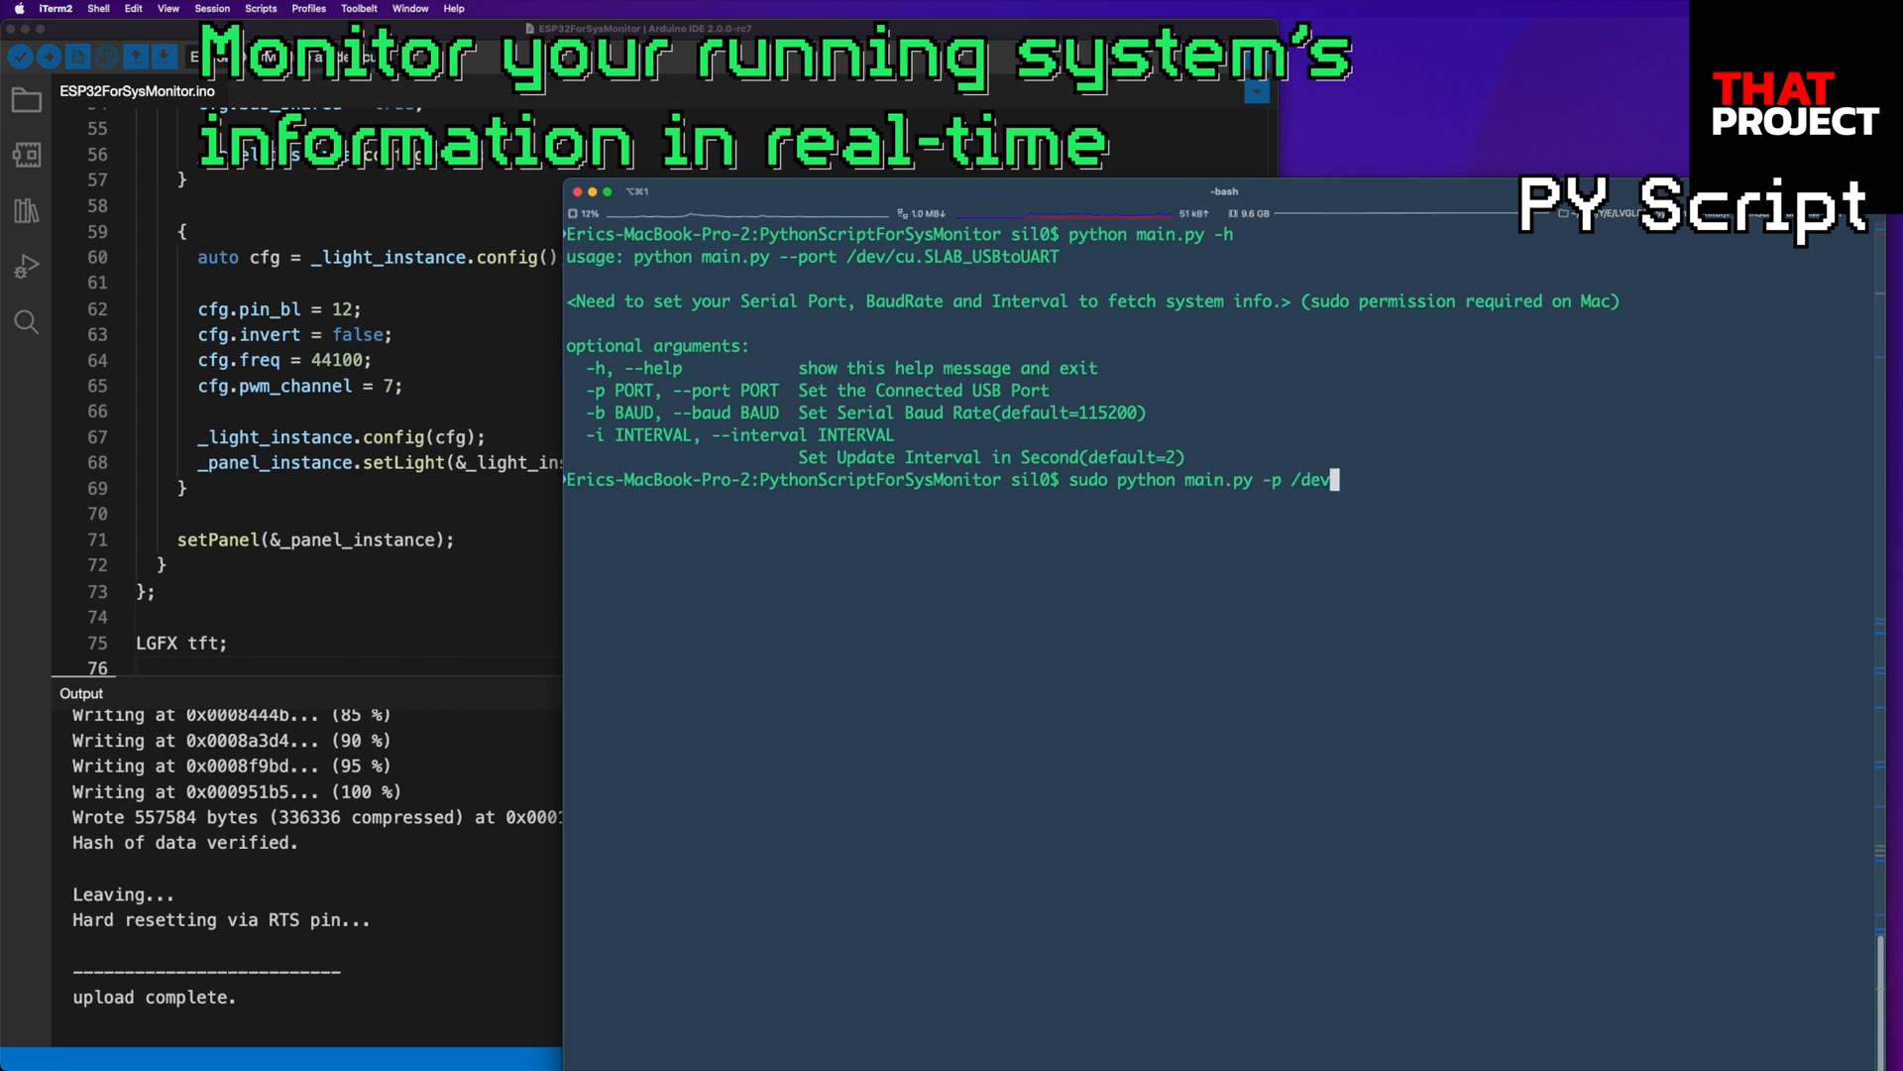
{"action": "type", "text": "/cu.SLAB_USBtoUART"}
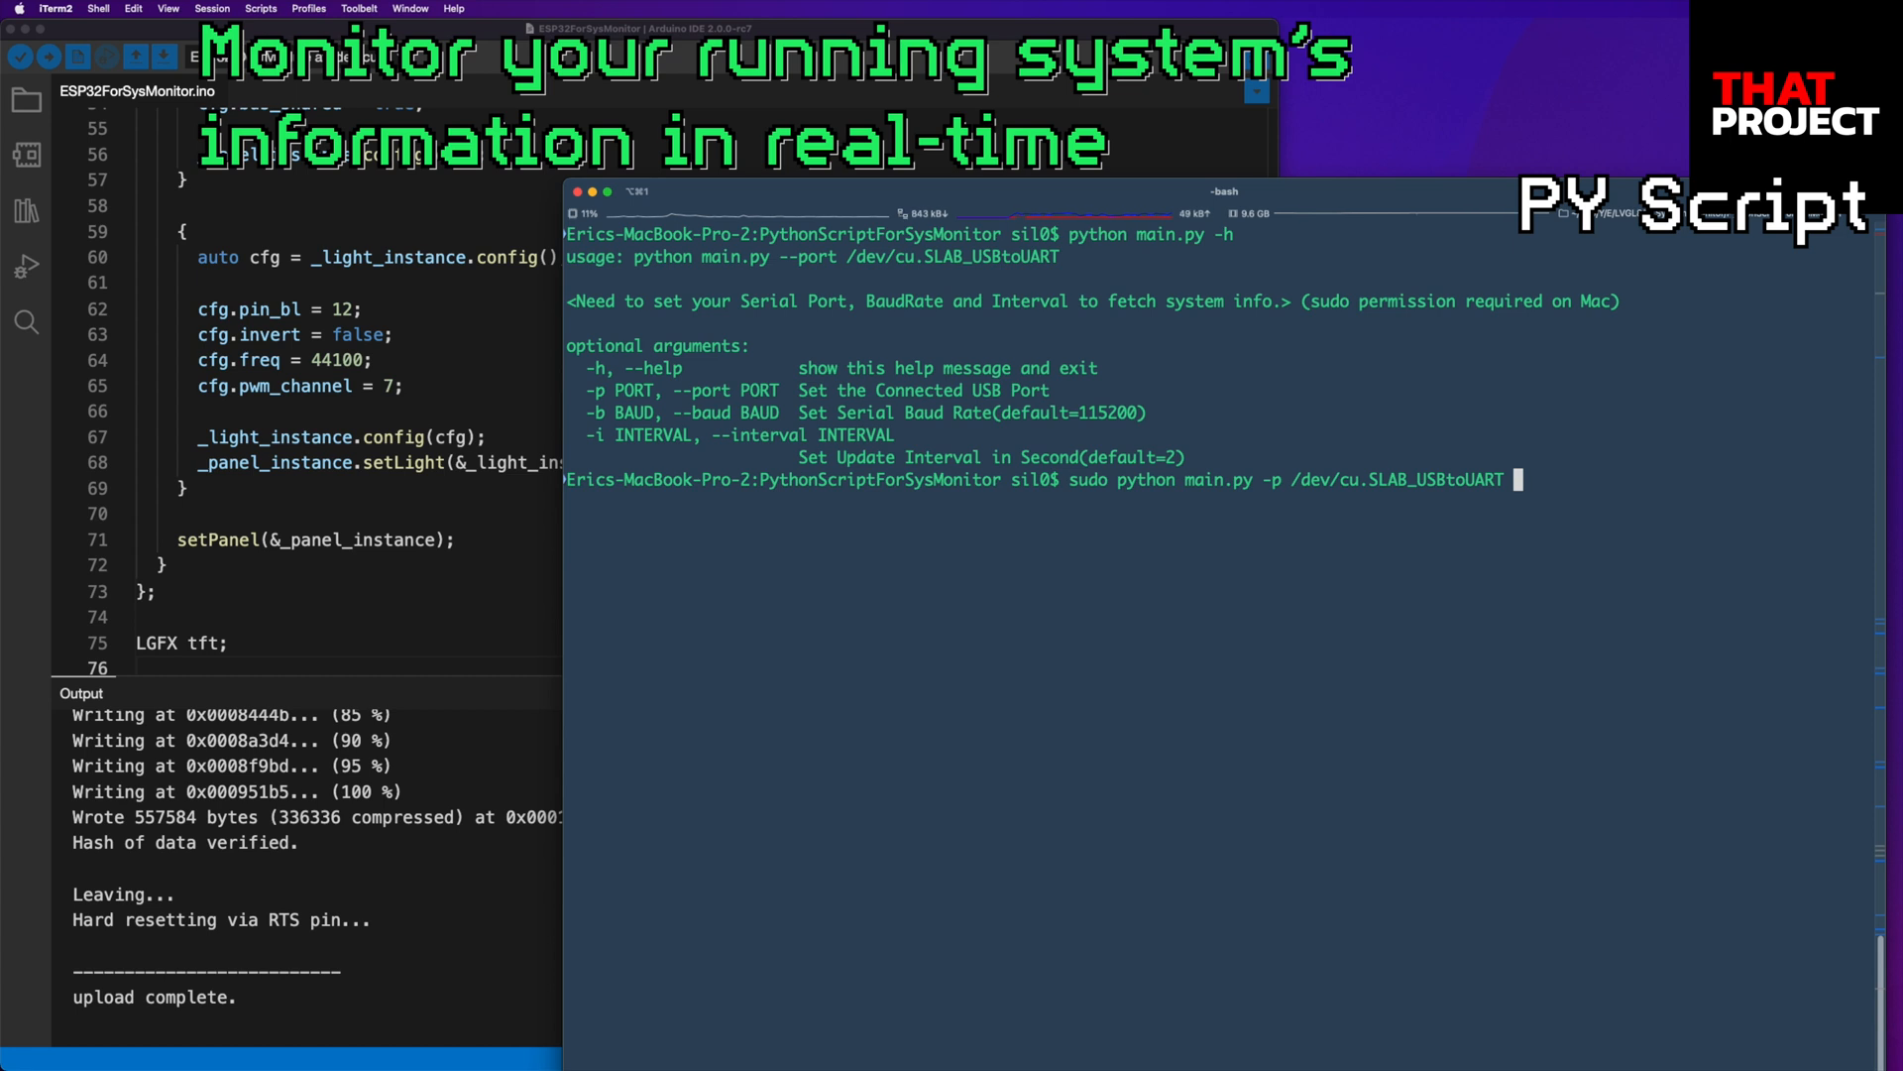